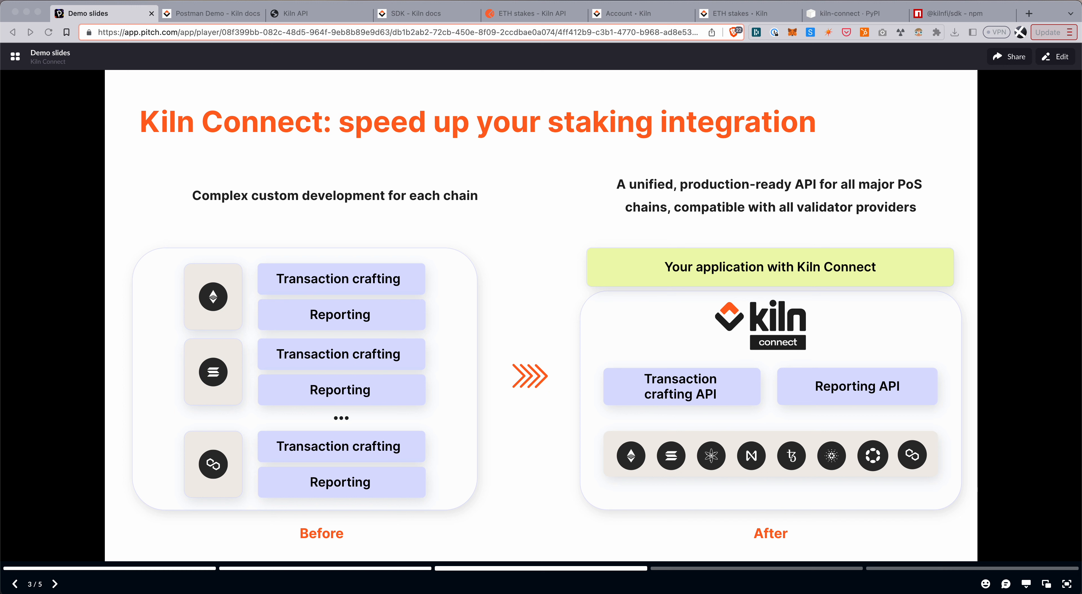
mouse_move(490, 453)
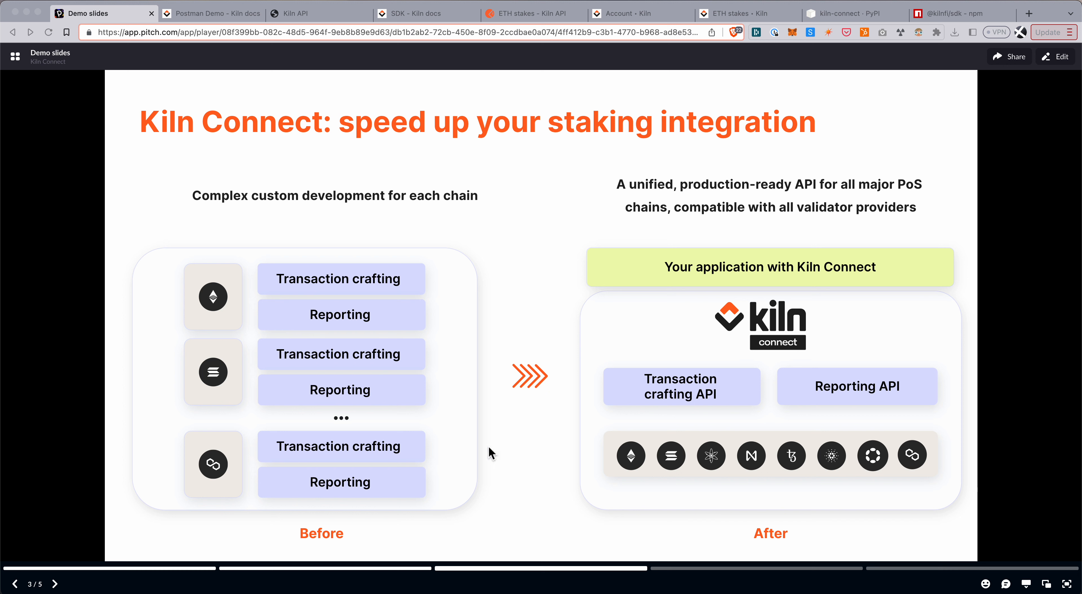
mouse_move(517, 485)
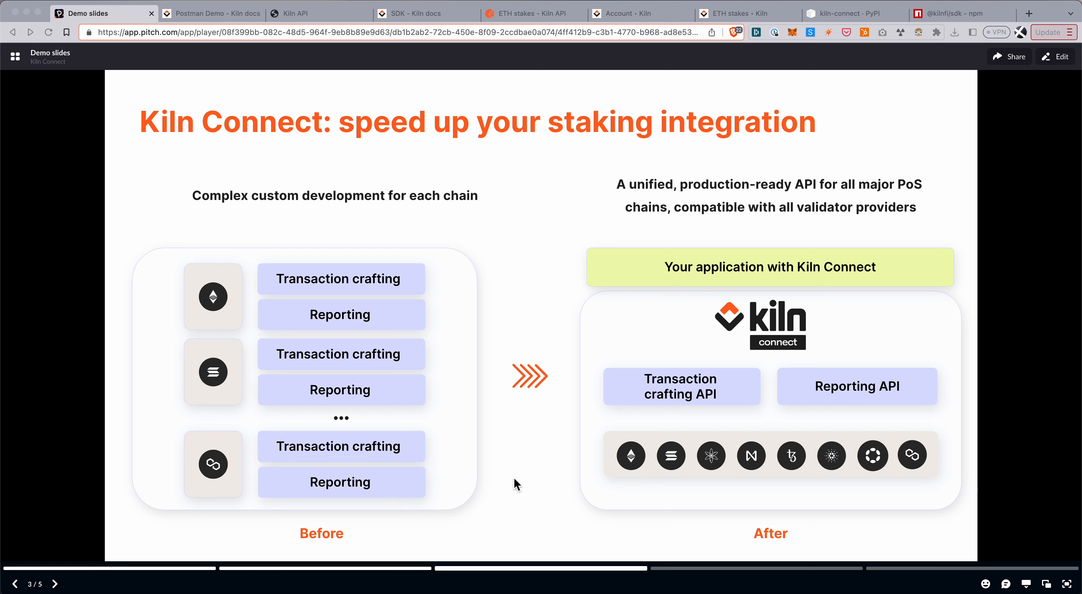
mouse_move(1026, 299)
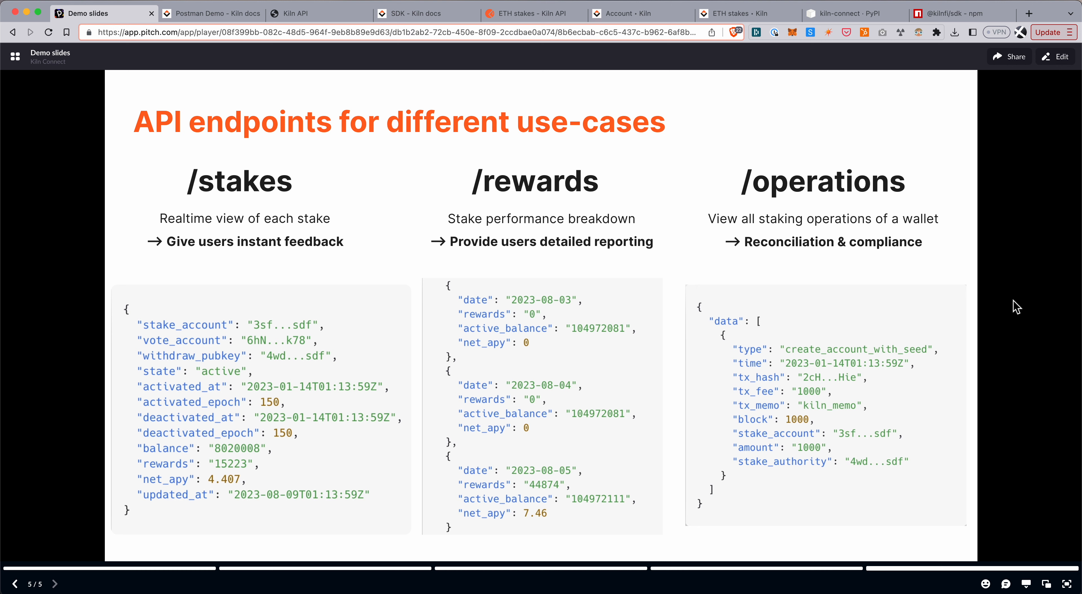
mouse_move(217, 13)
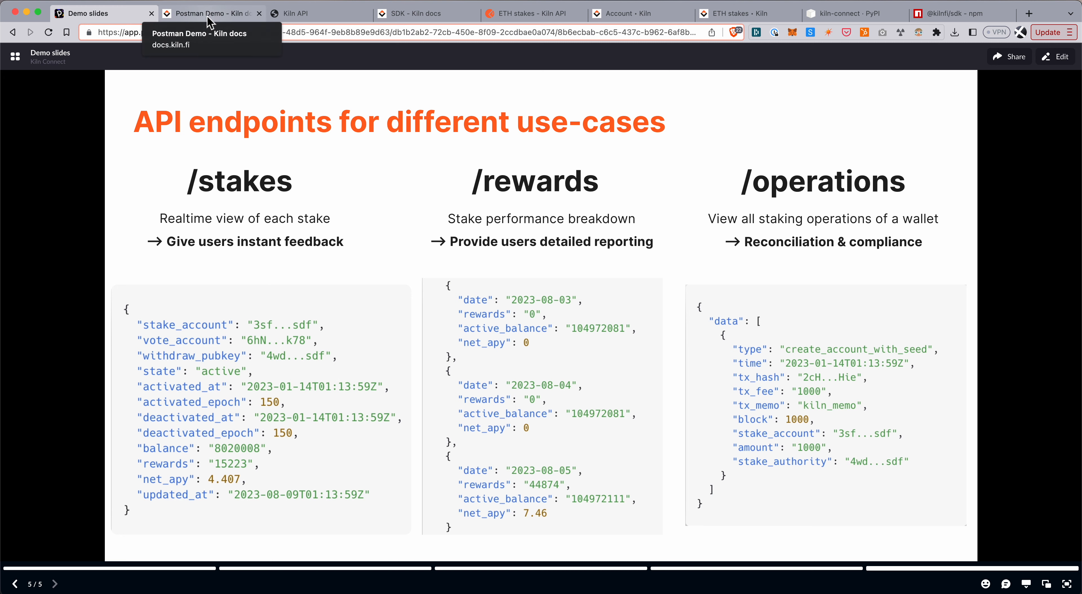
Review the Kiln API reference for the ETH Stakes endpoint from the docs tabs
click(212, 13)
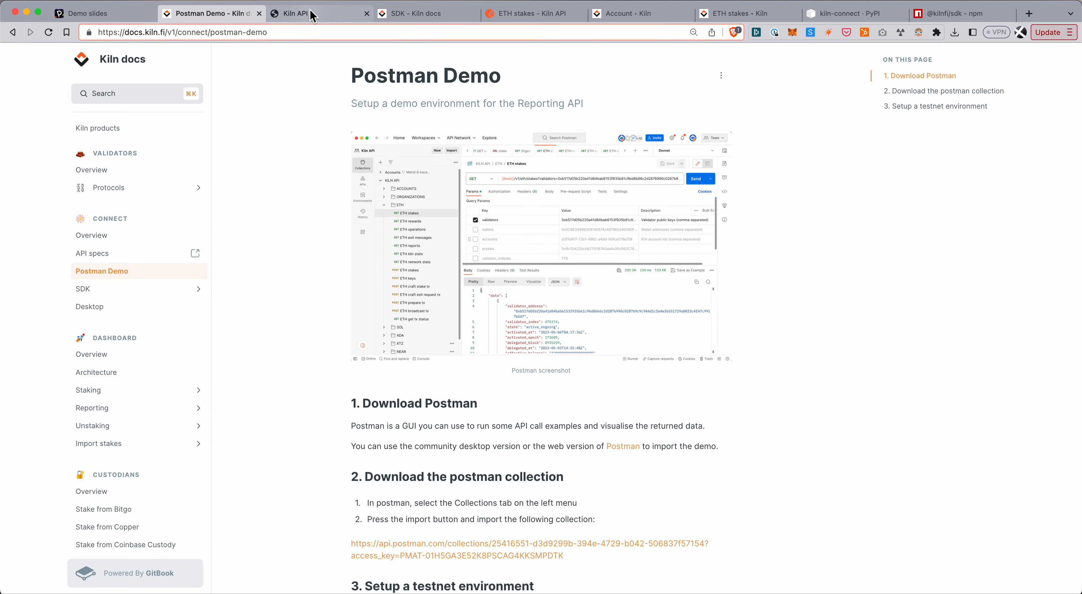
mouse_move(355, 129)
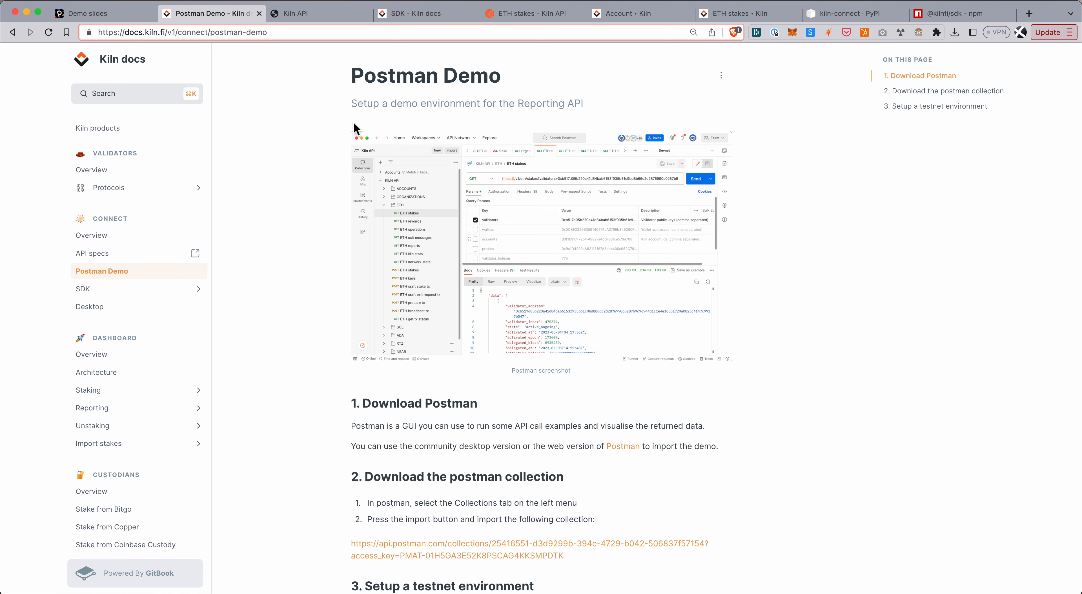
mouse_move(289, 142)
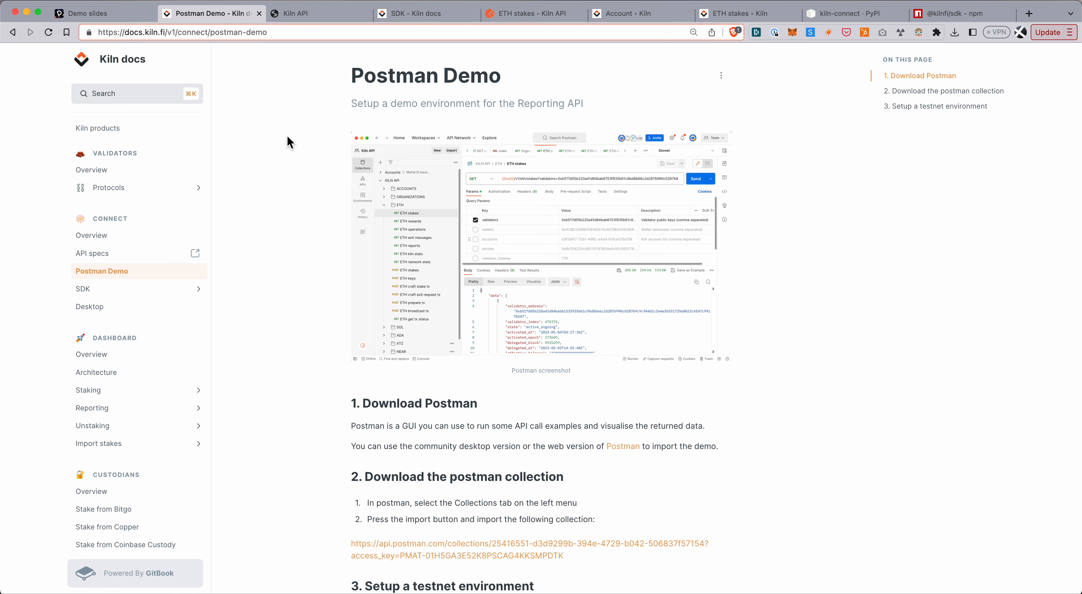
click(314, 13)
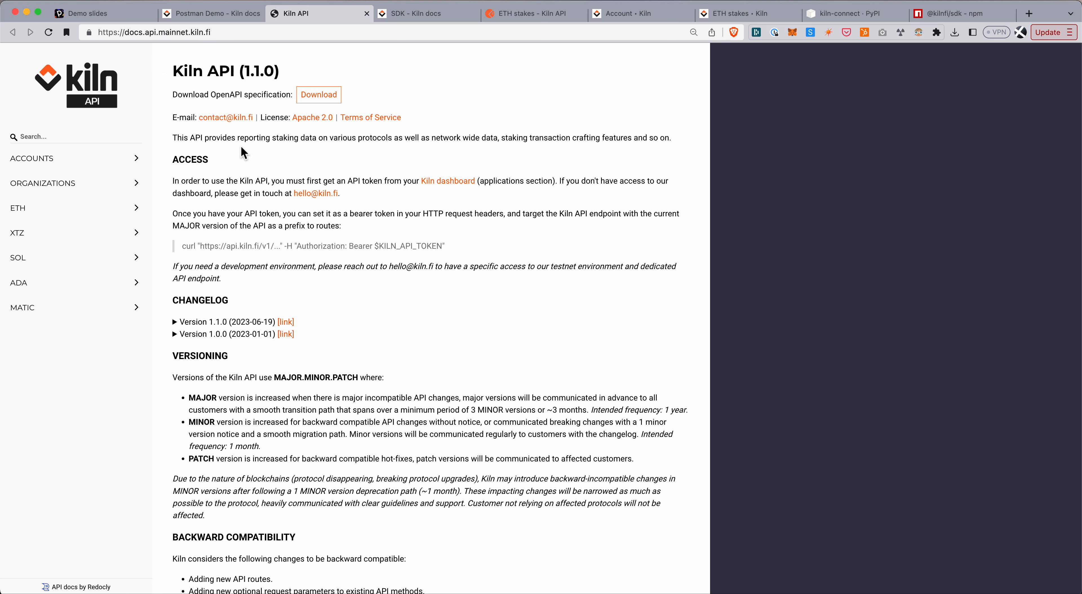
click(18, 208)
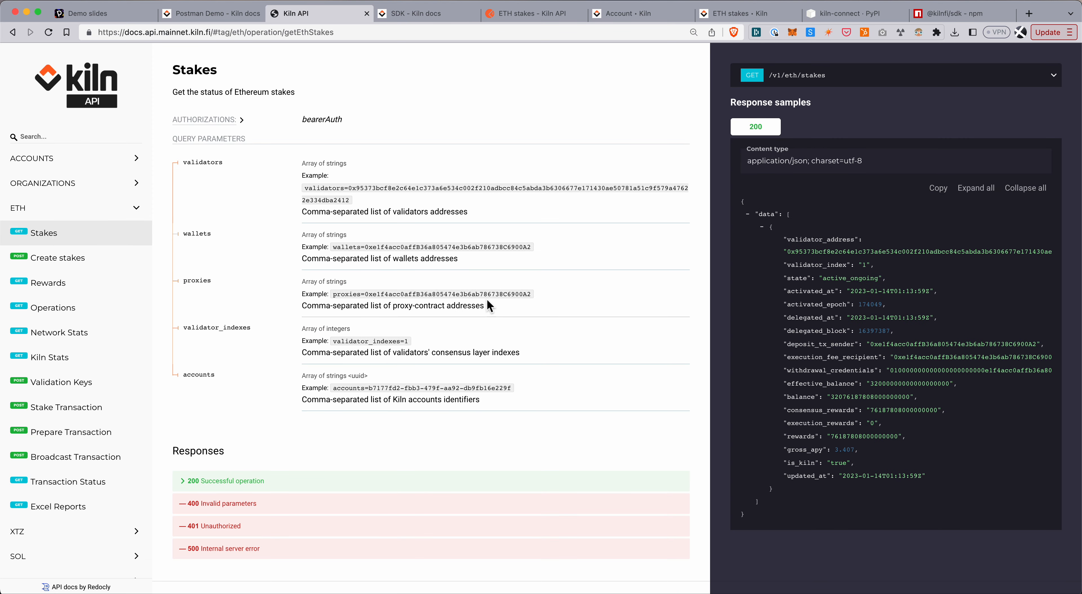
mouse_move(270, 274)
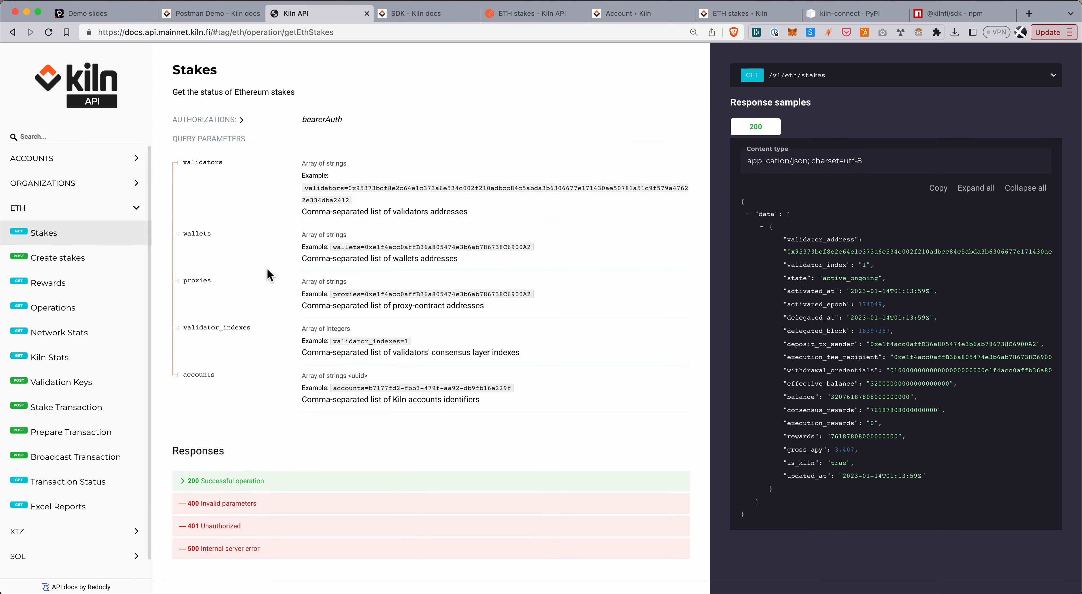
Return to the Postman Demo guide and look over its testnet setup steps
click(211, 13)
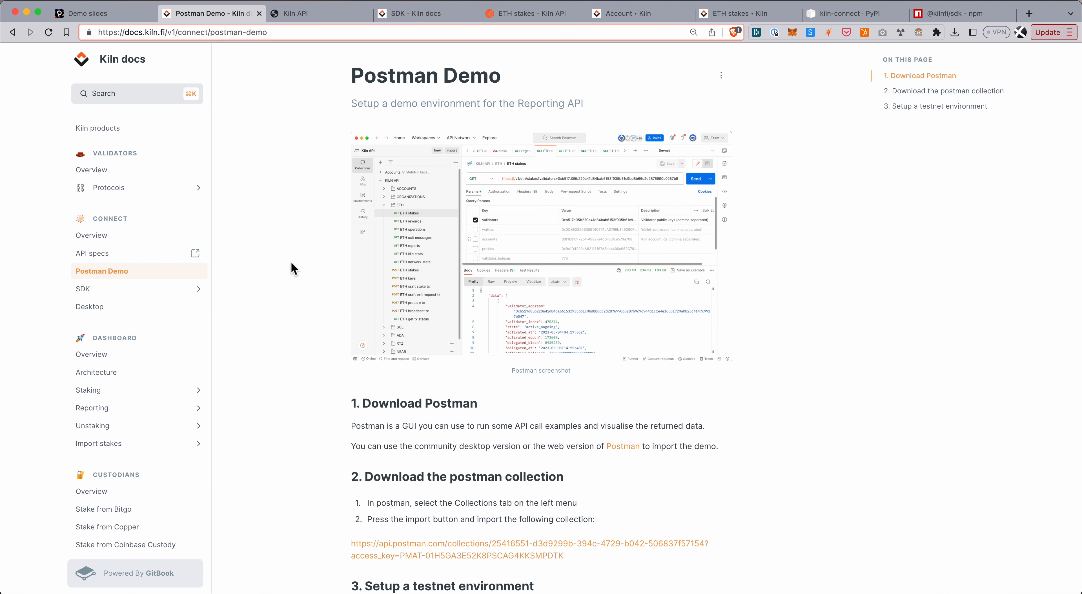
mouse_move(298, 354)
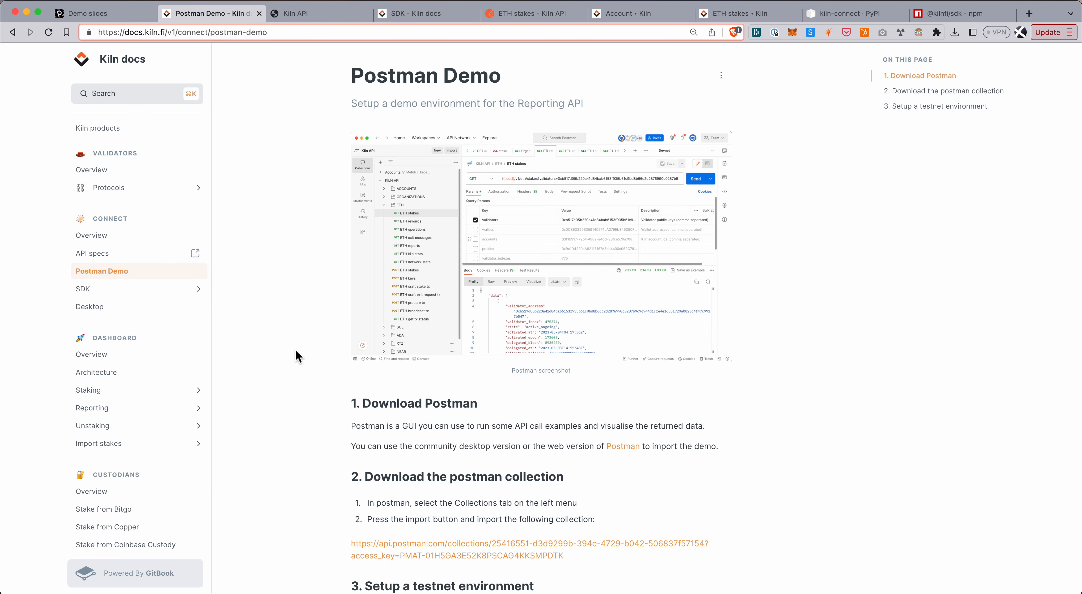
scroll(down, 3)
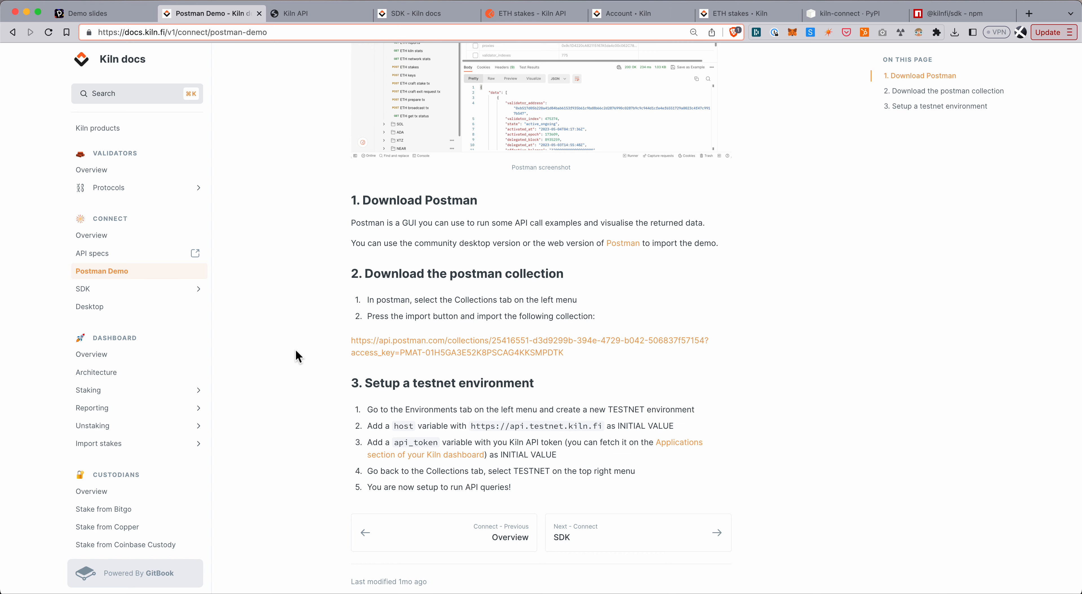
scroll(up, 3)
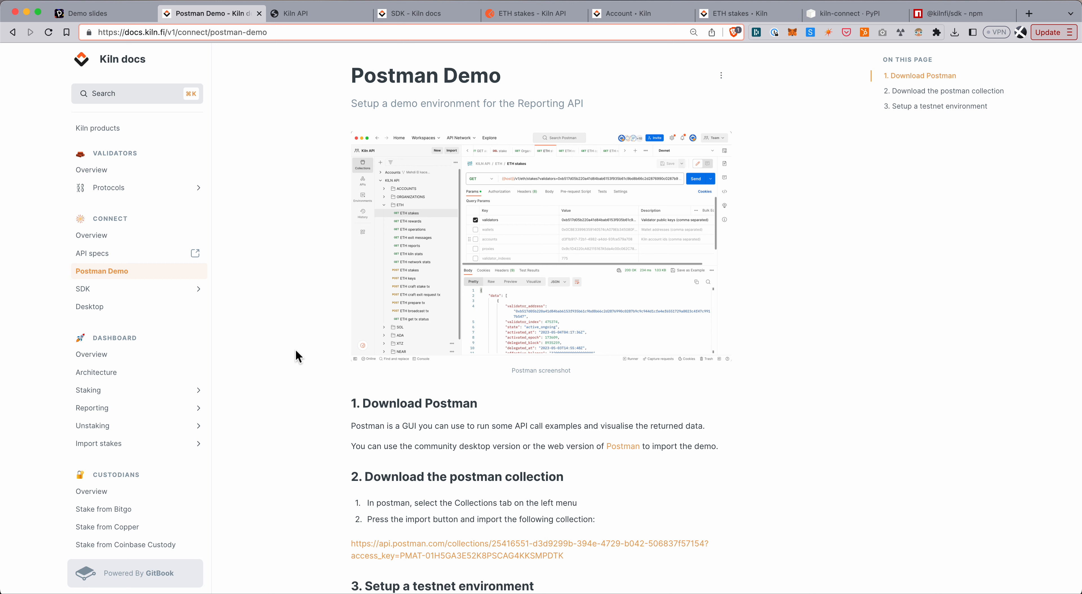
mouse_move(431, 13)
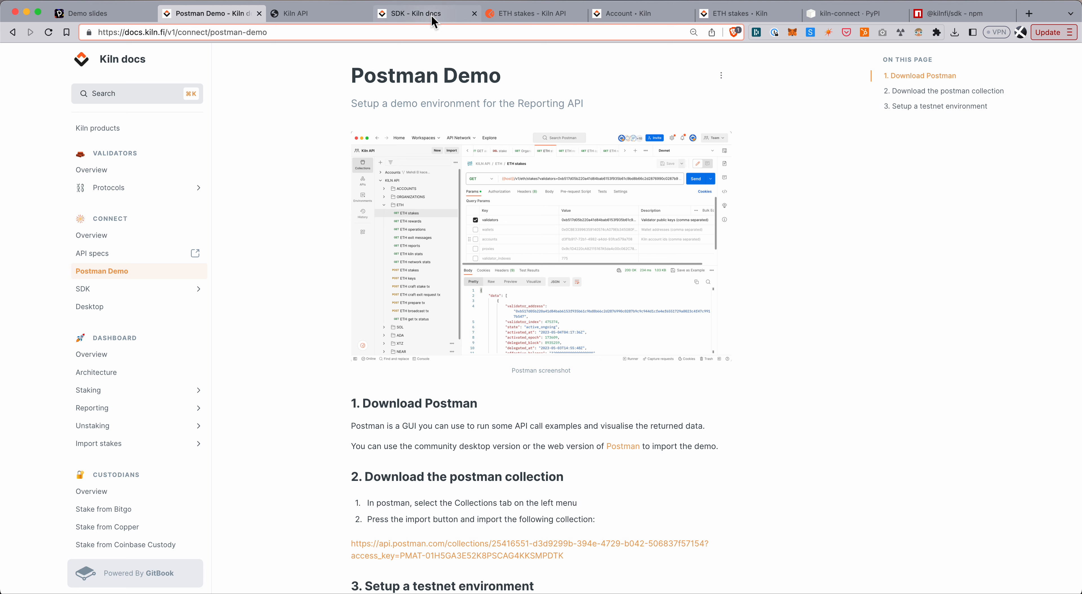
click(415, 13)
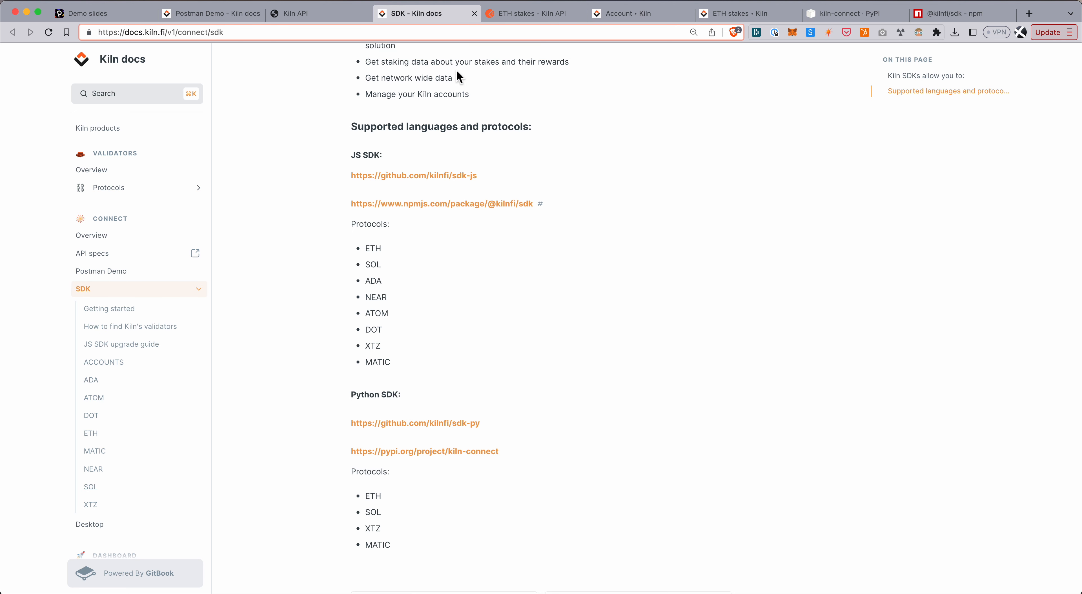
mouse_move(871, 19)
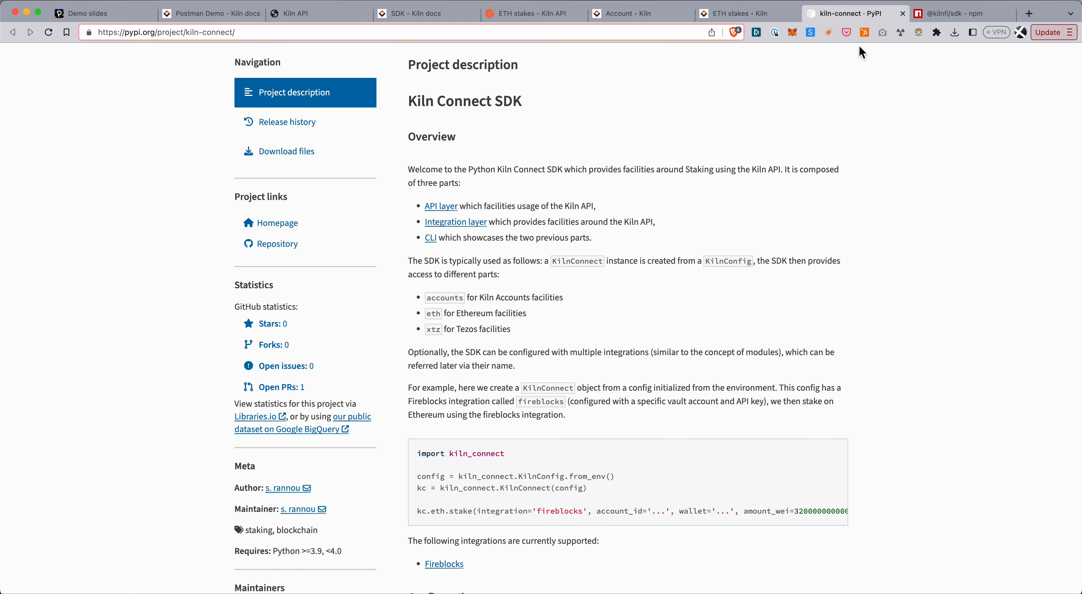
scroll(up, 3)
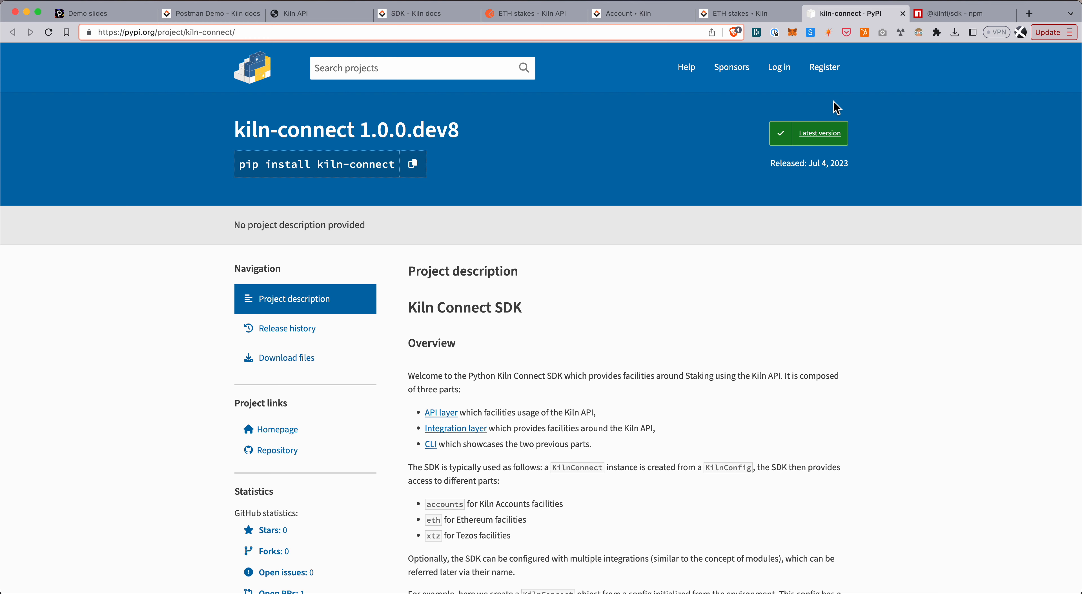
click(959, 13)
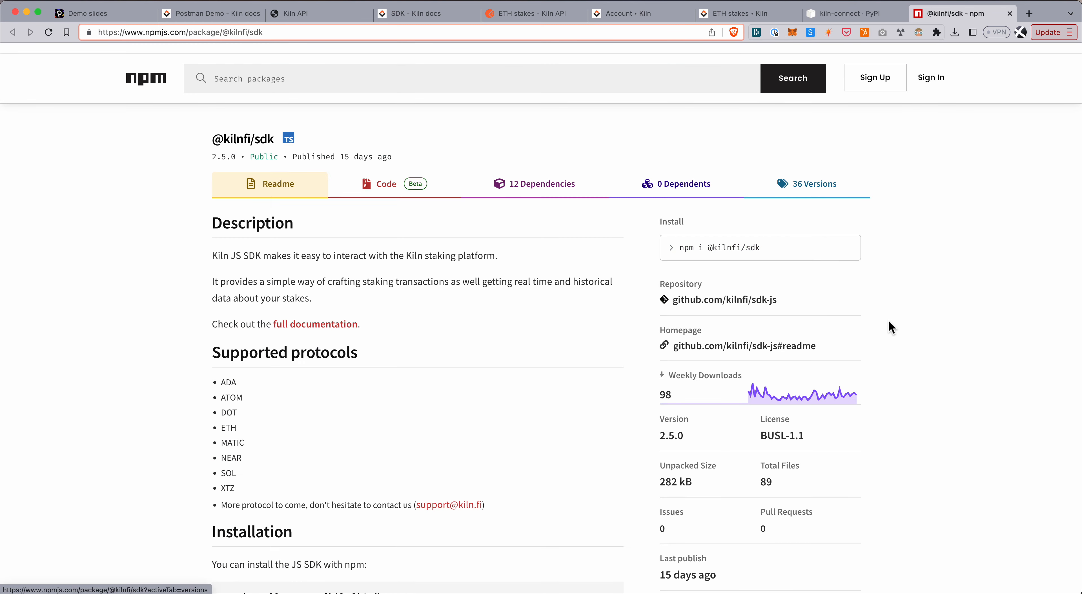
mouse_move(901, 330)
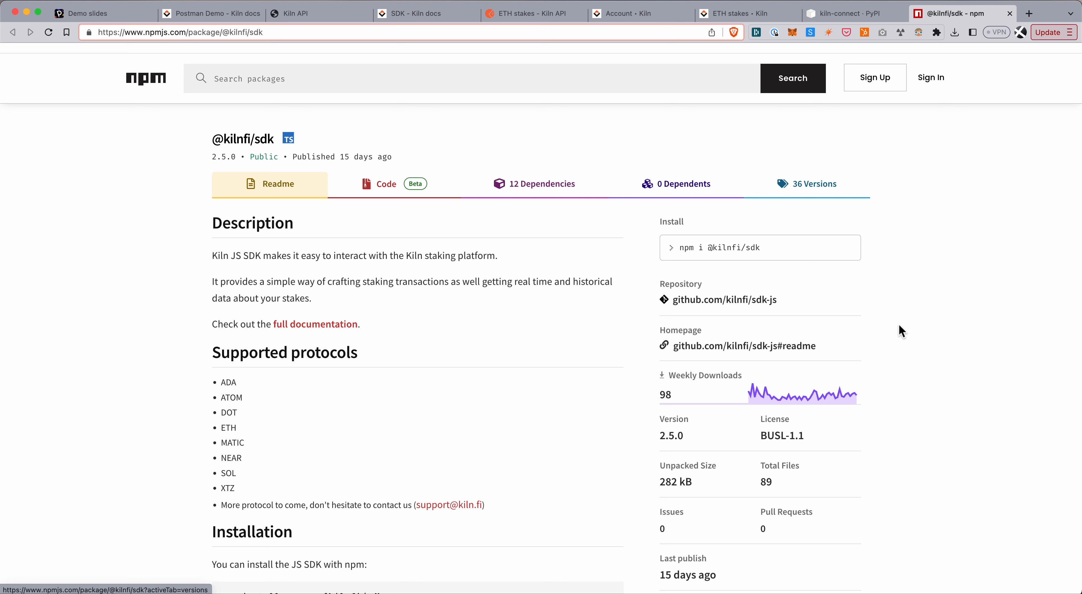
mouse_move(913, 338)
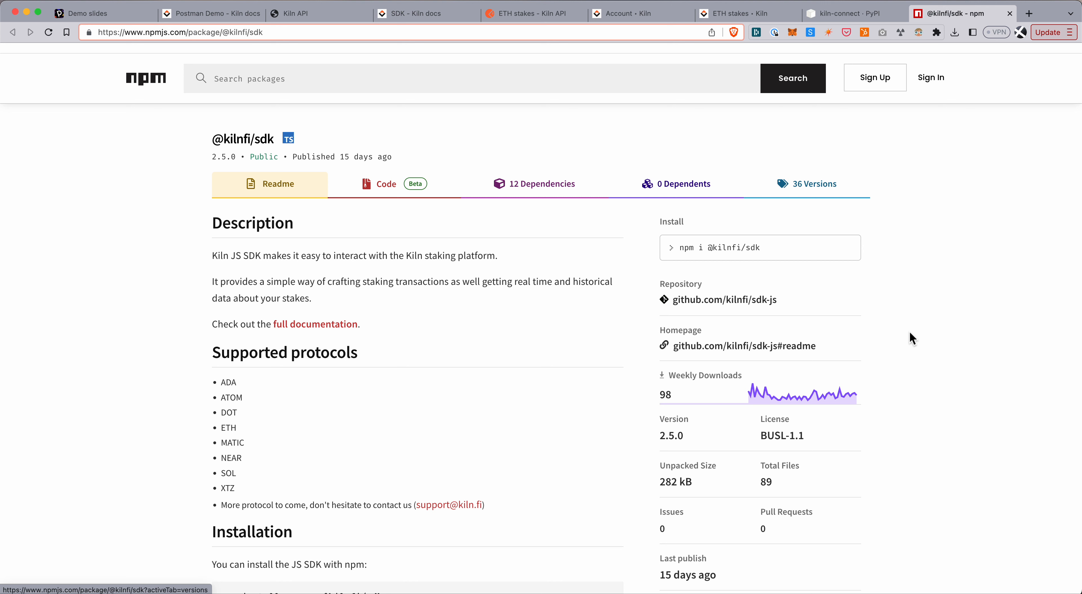
click(636, 13)
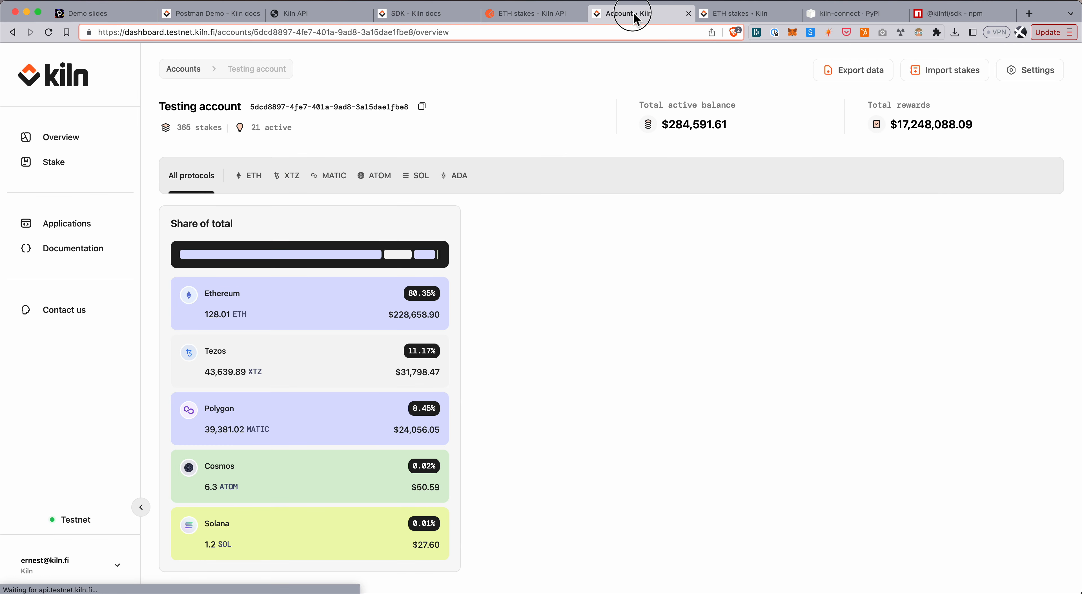
Show the Testing account overview with balance, rewards and per-protocol stake shares
click(534, 13)
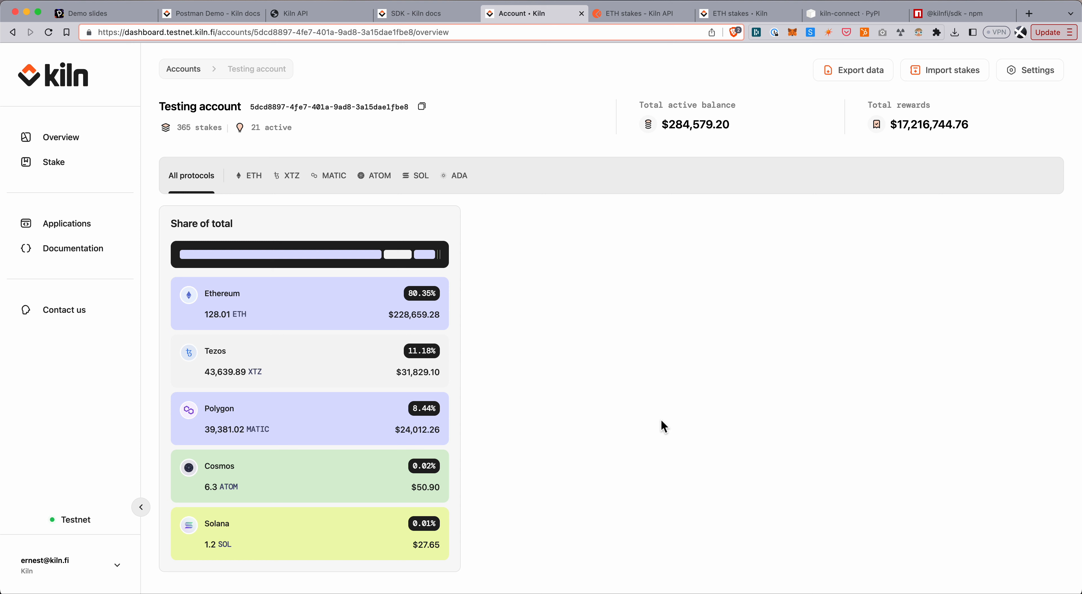
mouse_move(232, 153)
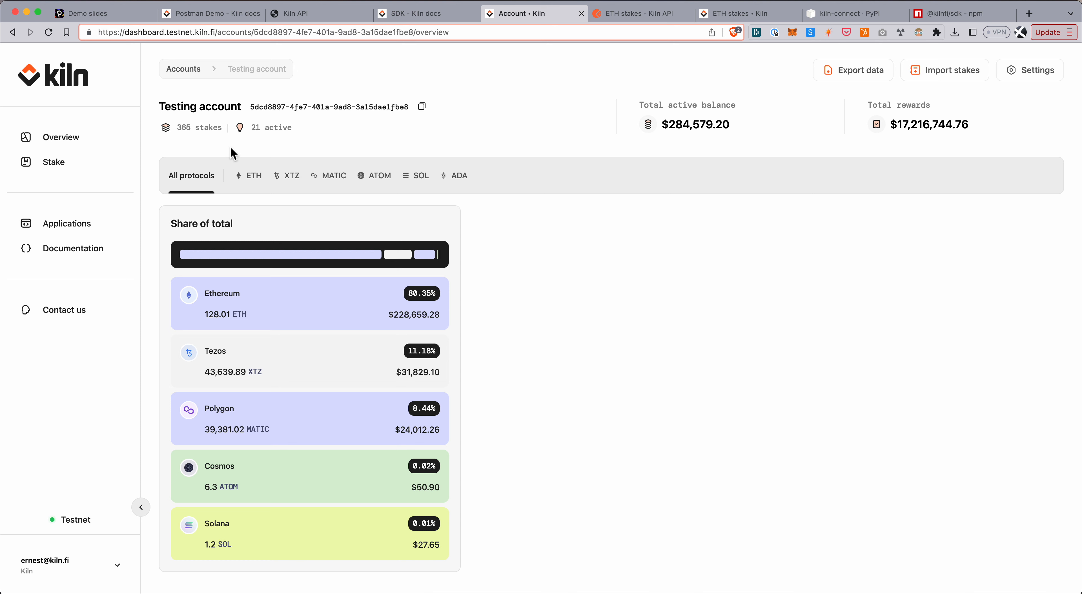
mouse_move(355, 340)
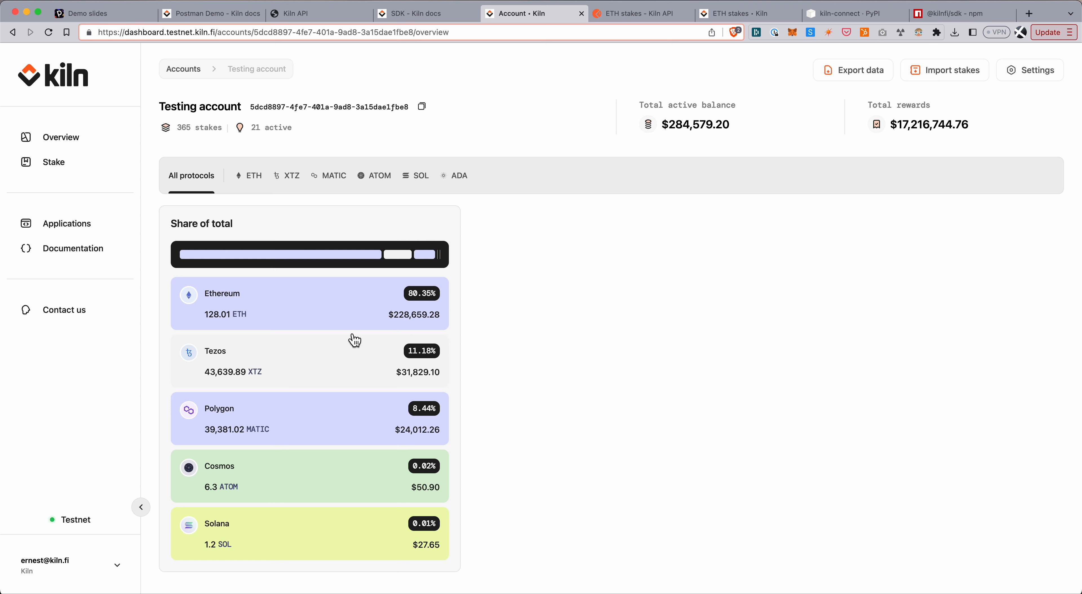
mouse_move(497, 480)
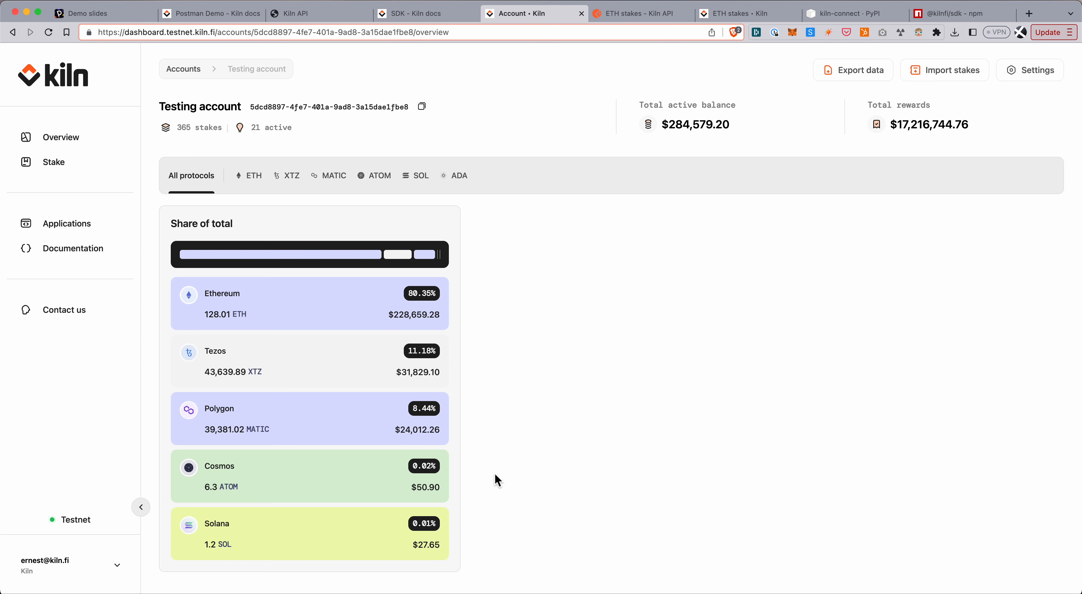
mouse_move(523, 199)
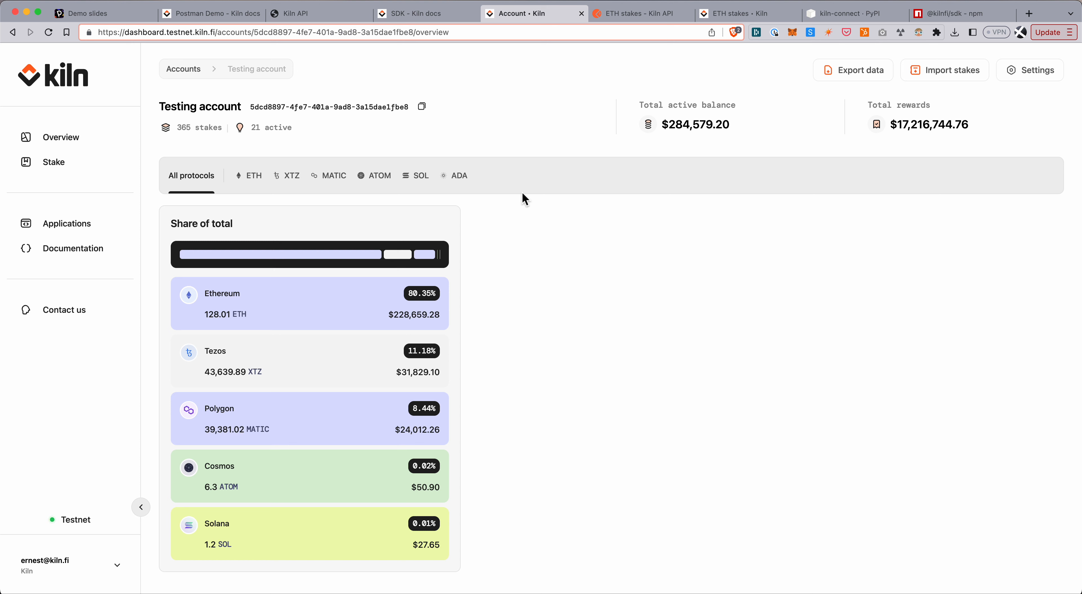
mouse_move(489, 192)
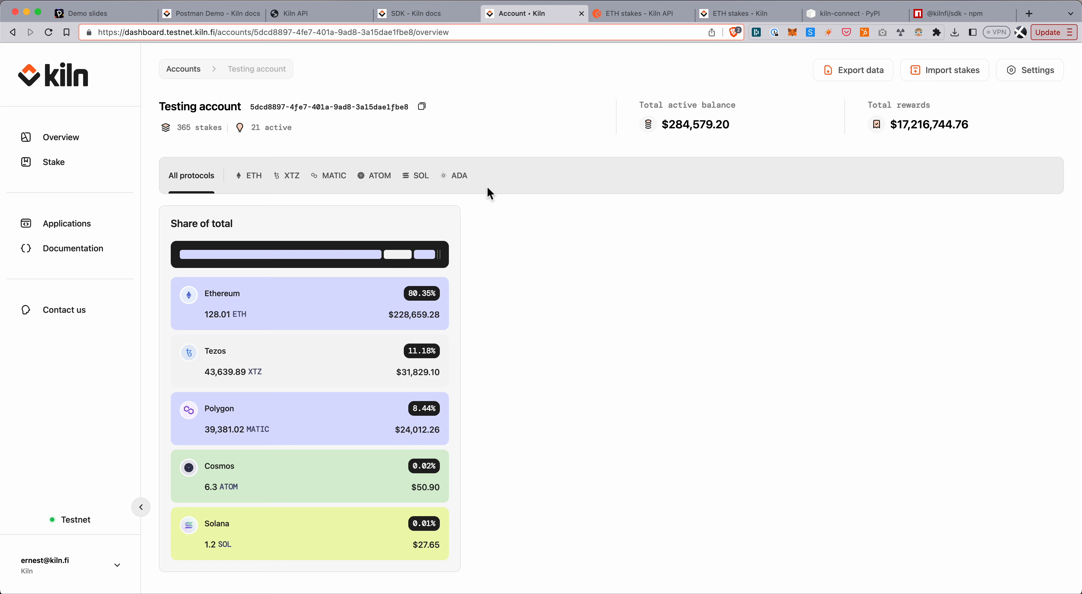
mouse_move(296, 242)
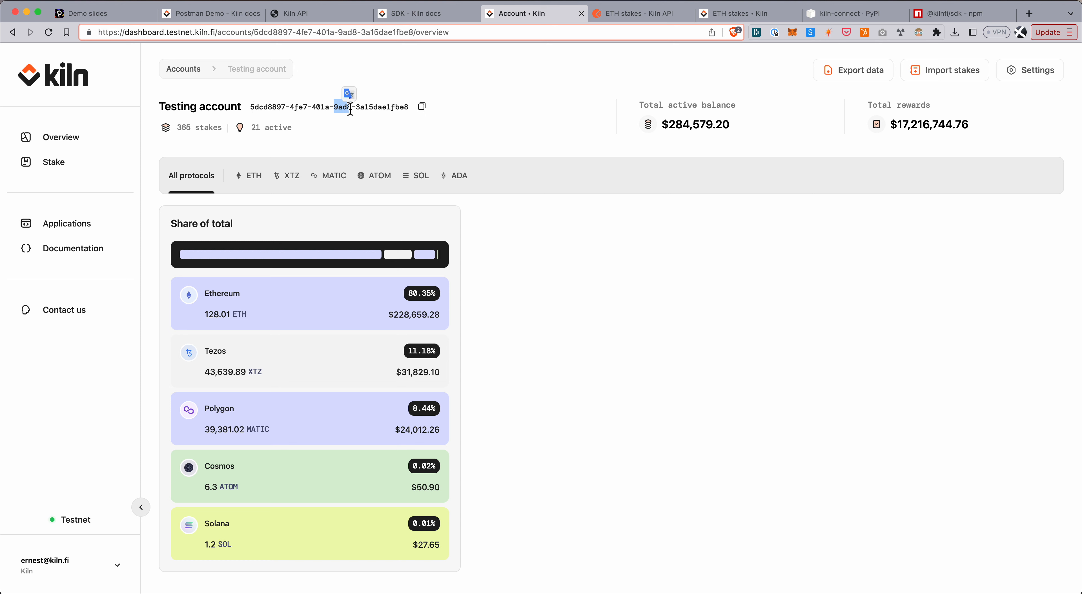
mouse_move(358, 305)
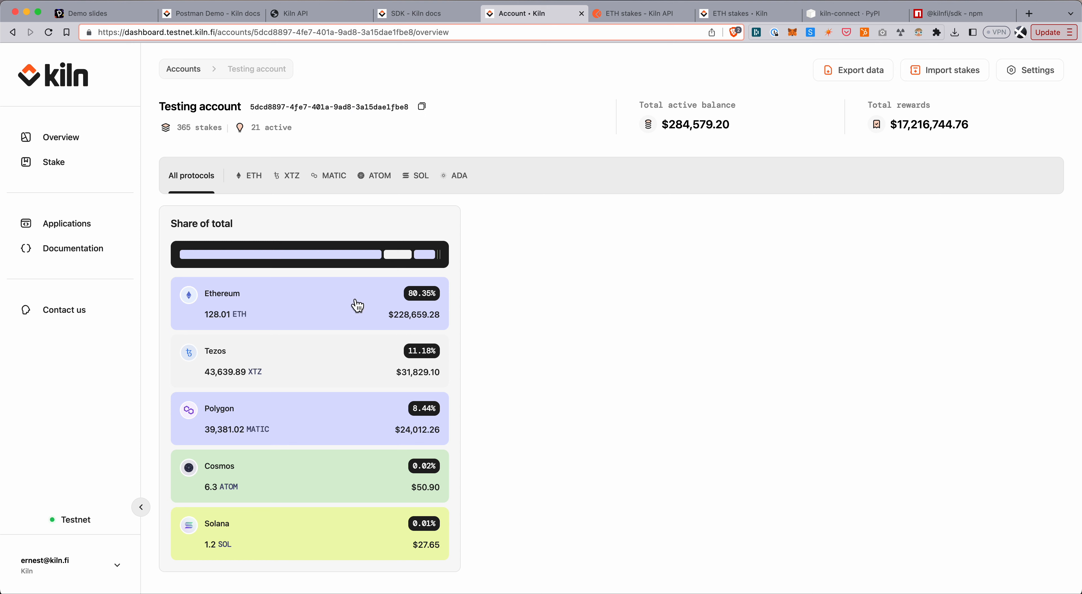
mouse_move(453, 345)
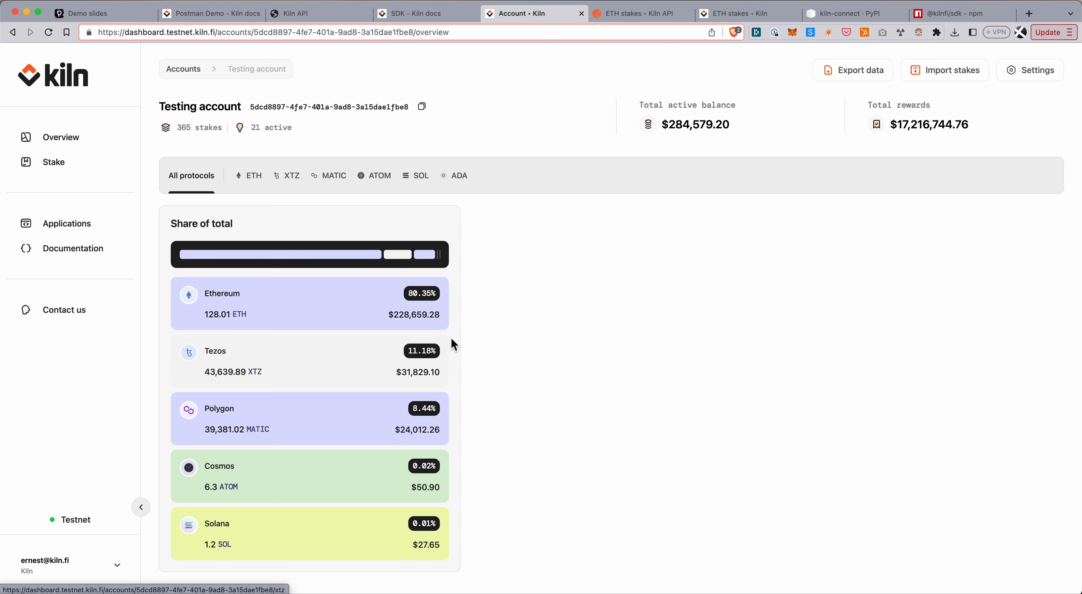
mouse_move(650, 181)
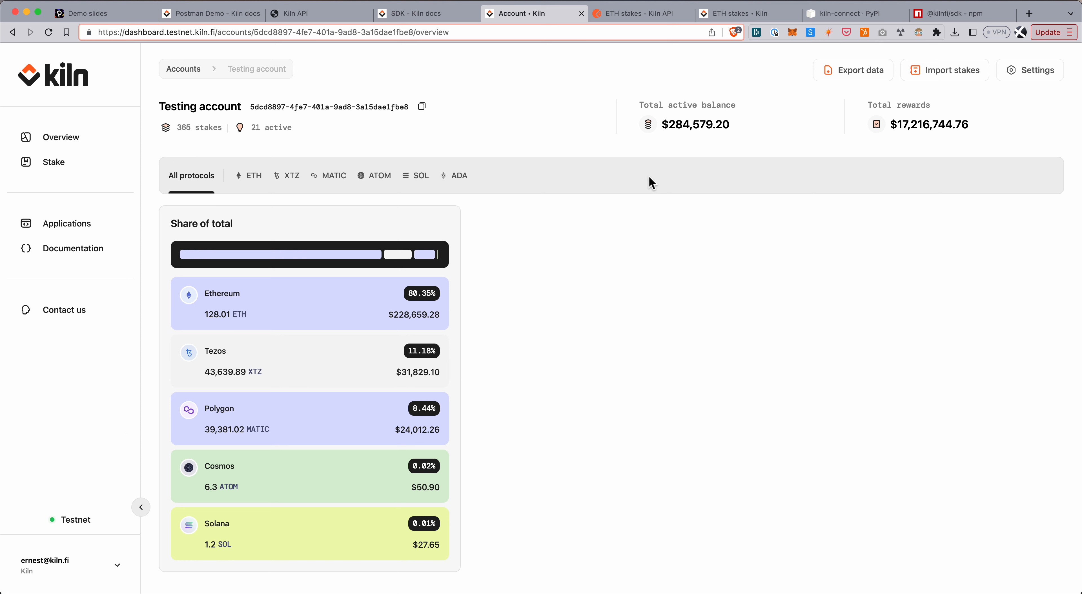
mouse_move(810, 358)
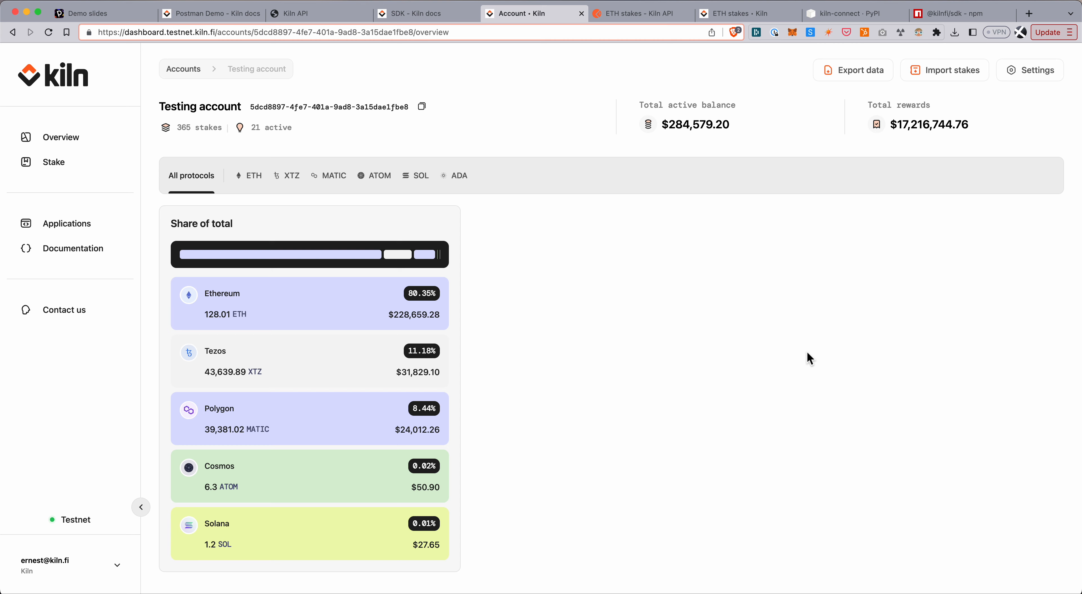
mouse_move(747, 290)
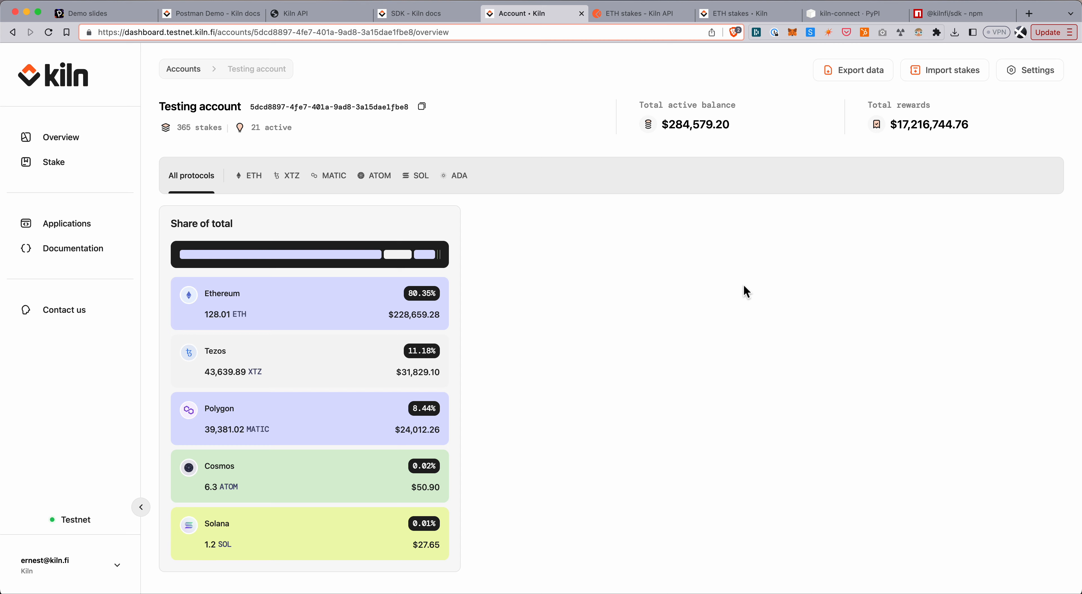
click(635, 13)
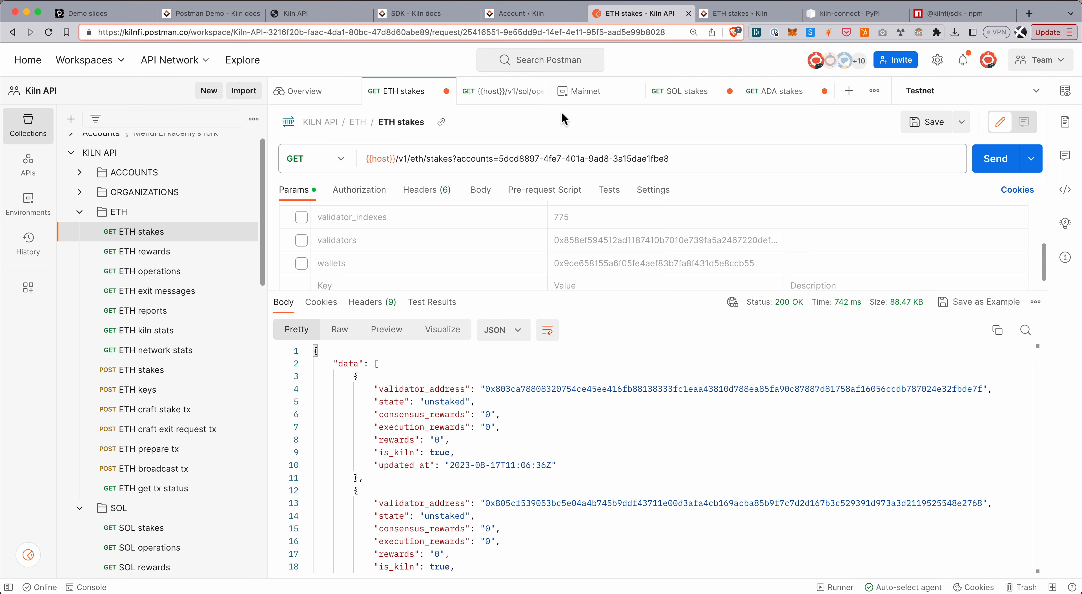
mouse_move(513, 178)
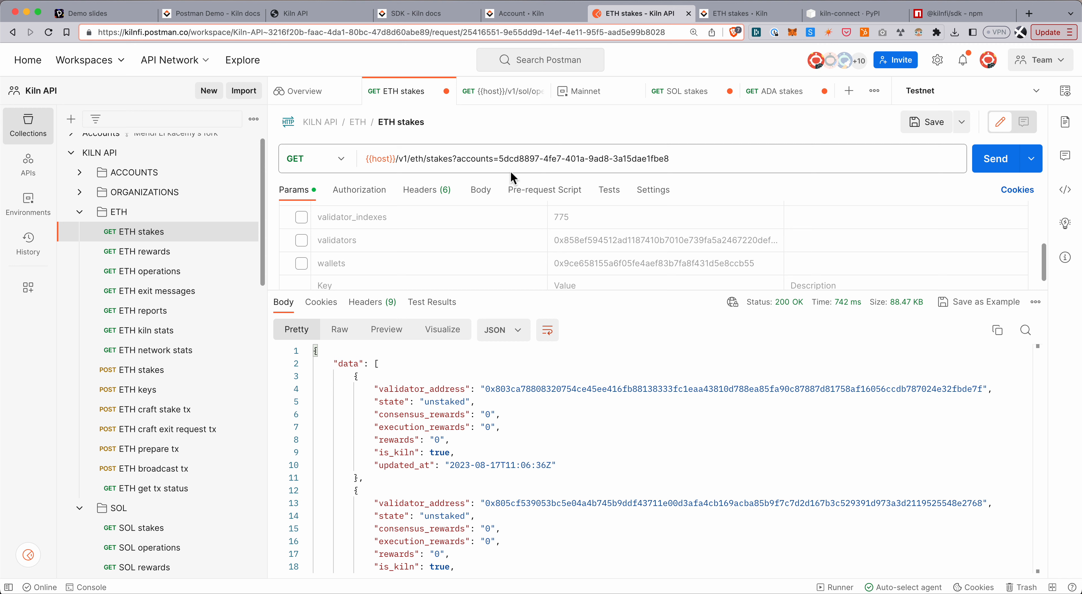
double_click(519, 158)
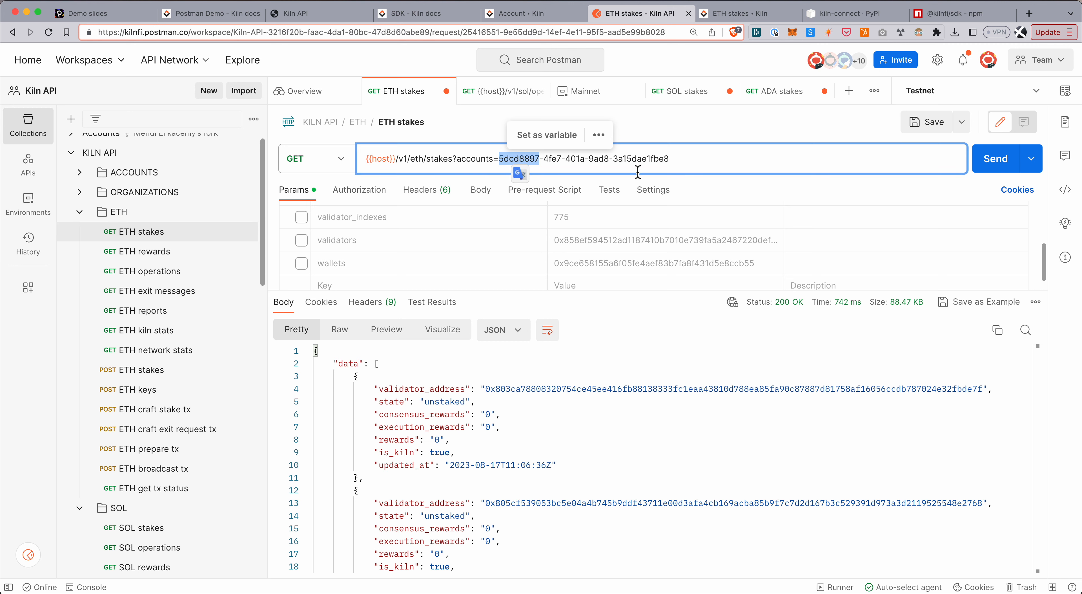
click(492, 166)
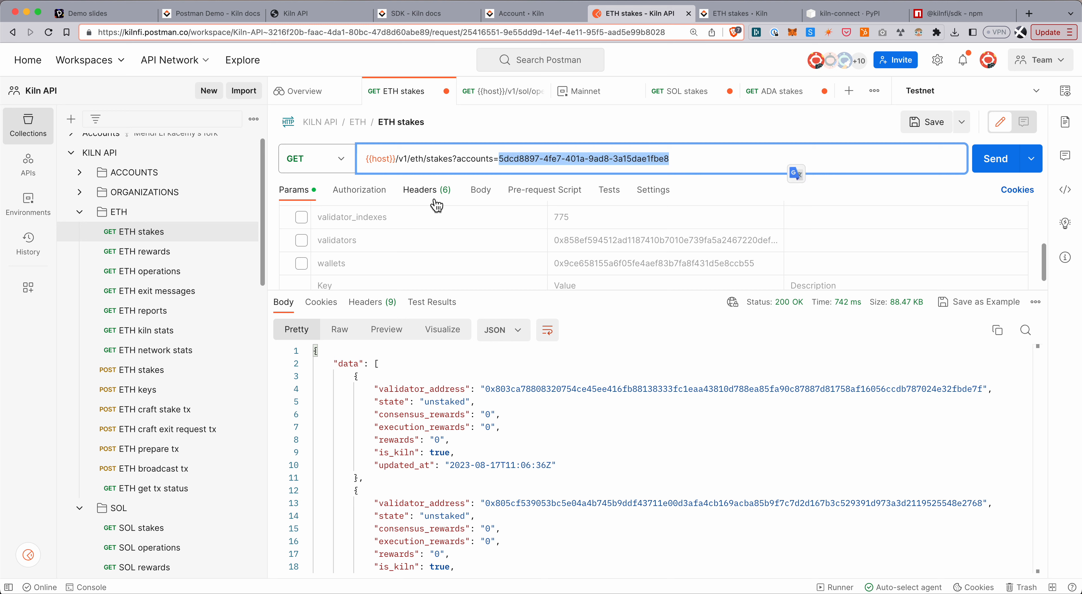
mouse_move(129, 241)
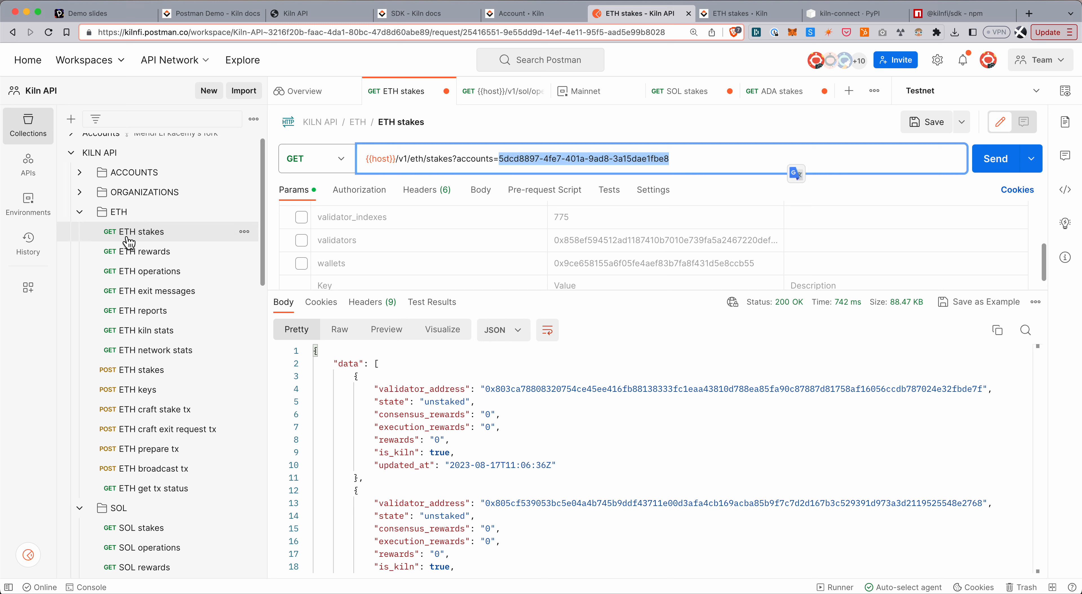
mouse_move(932, 157)
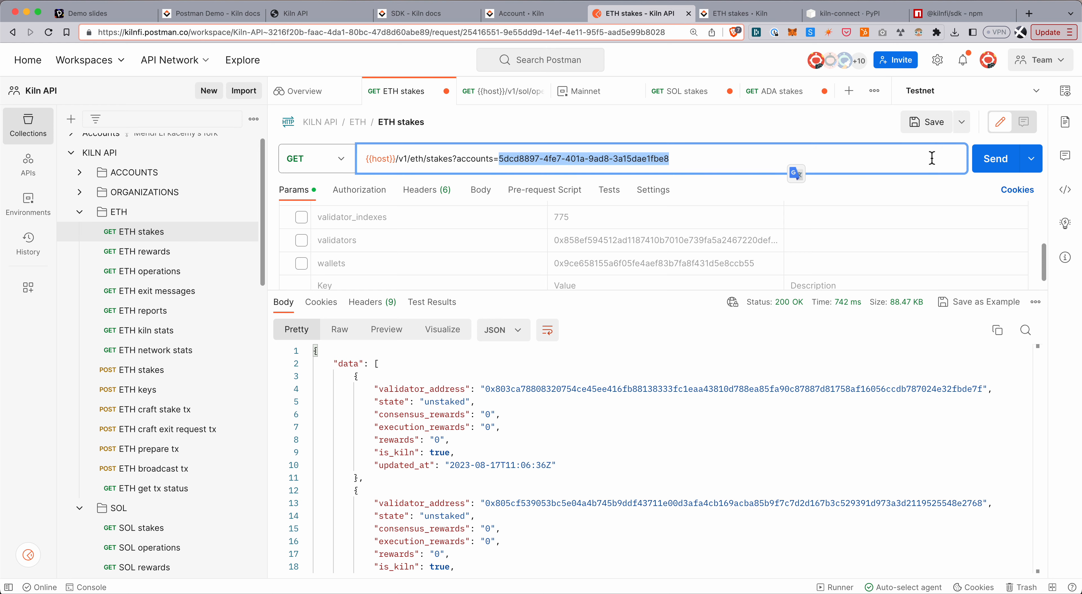
click(996, 158)
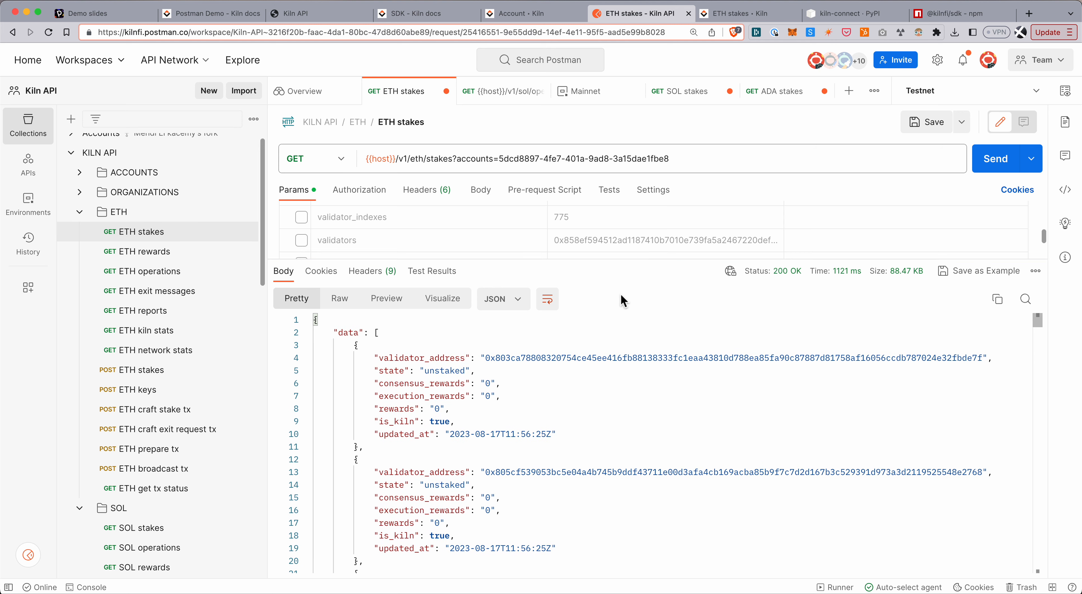
mouse_move(562, 465)
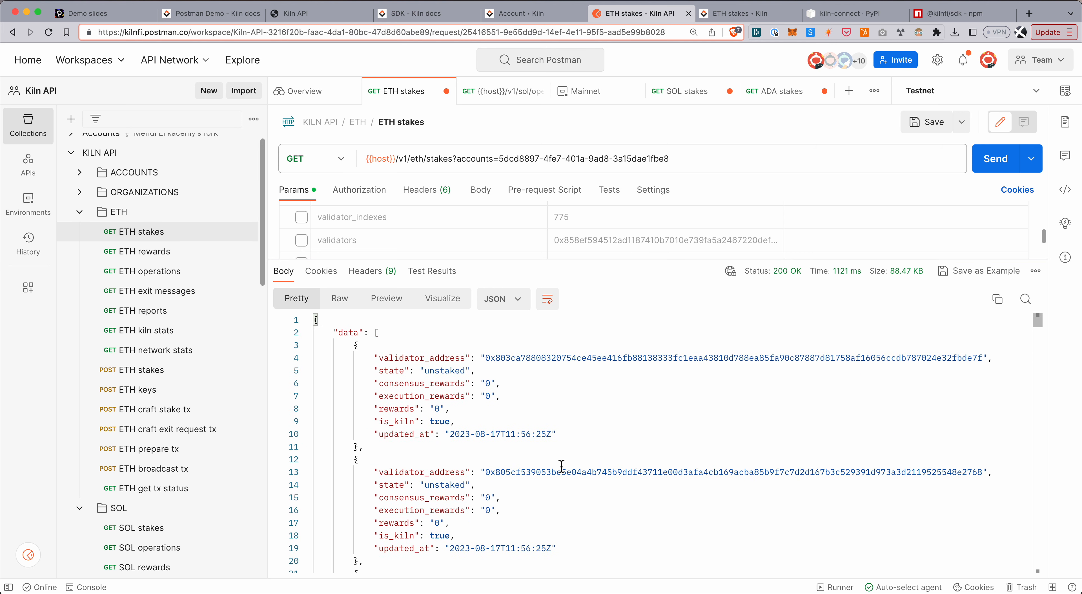
Look through the returned validator stakes in the JSON response
scroll(down, 3)
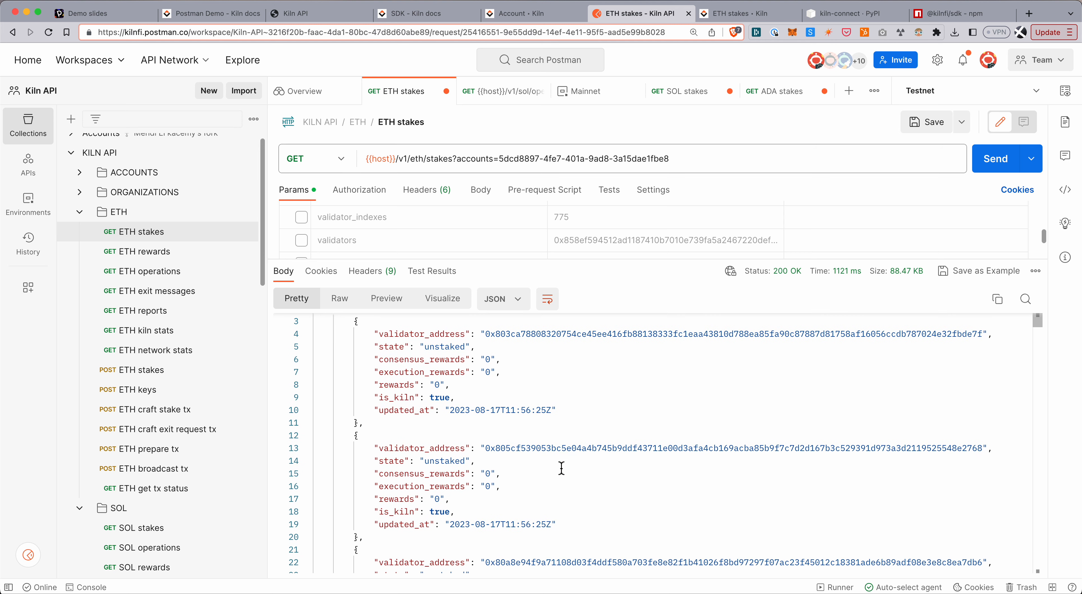
scroll(down, 3)
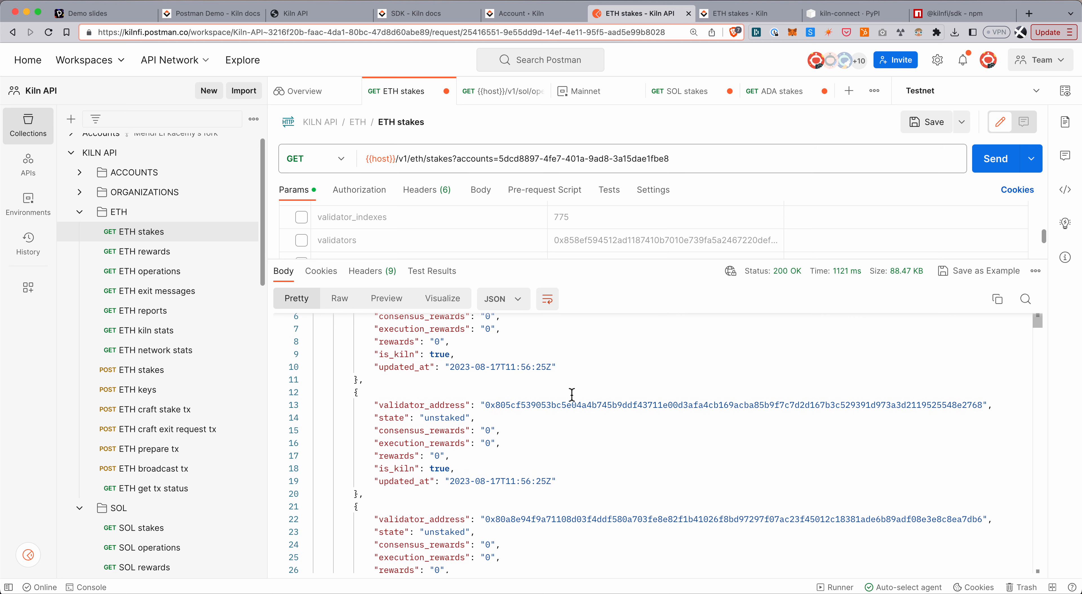
scroll(down, 3)
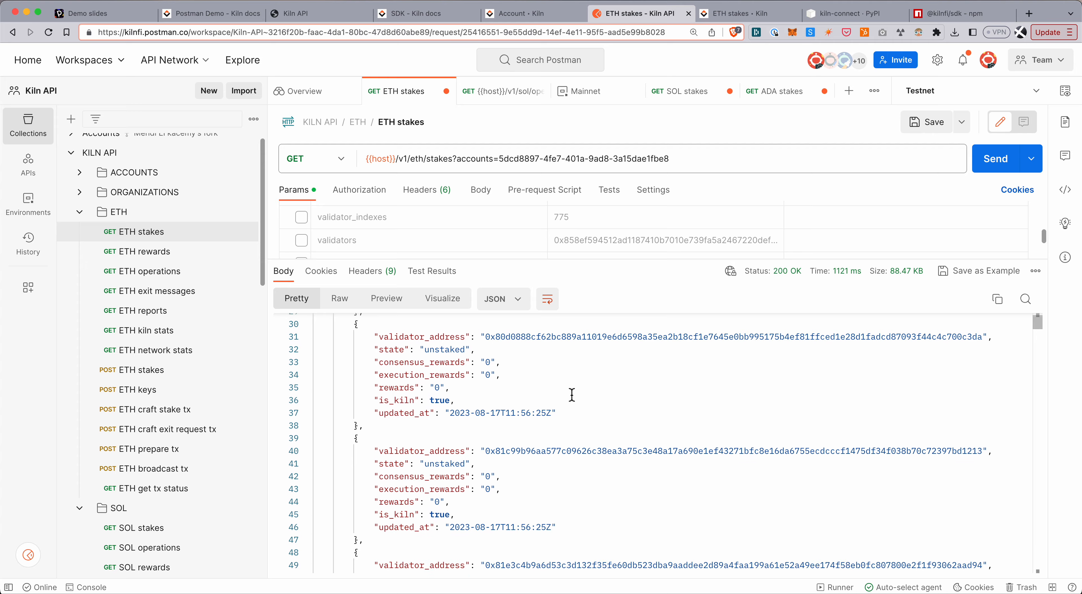
scroll(down, 3)
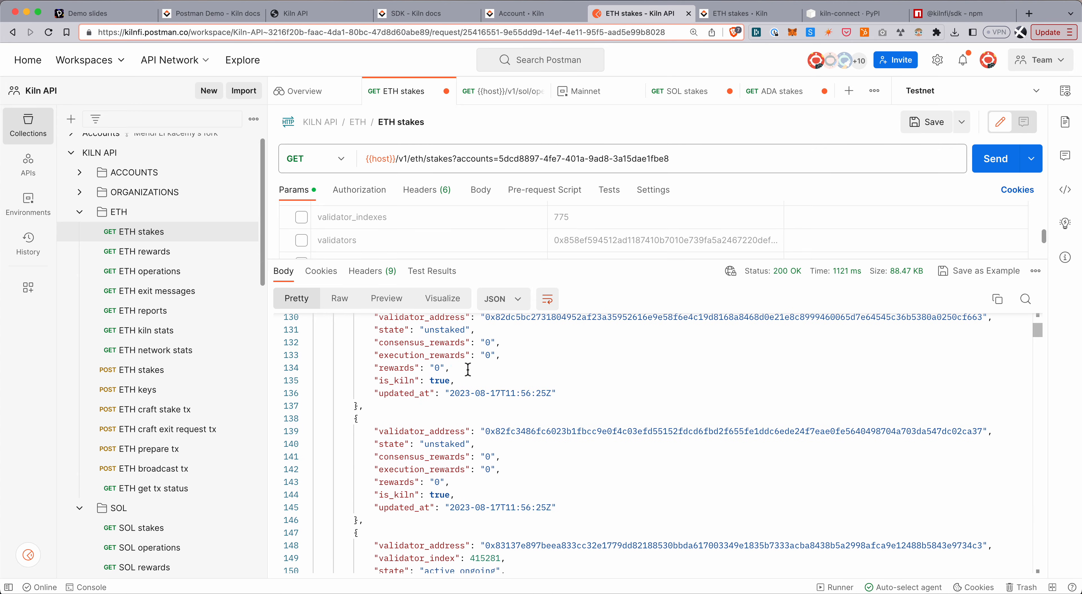
scroll(up, 3)
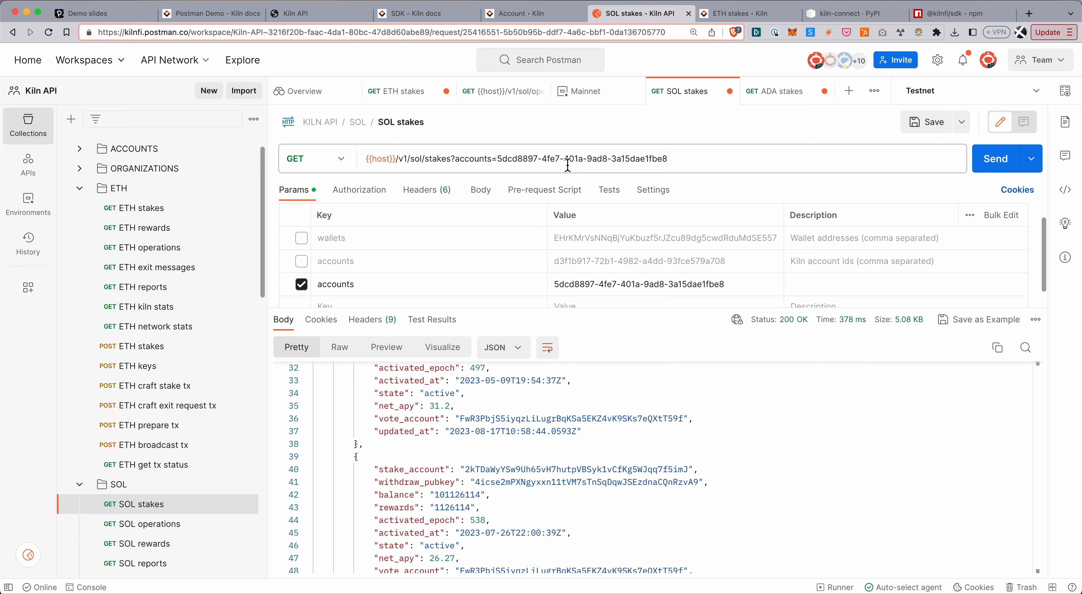
mouse_move(394, 154)
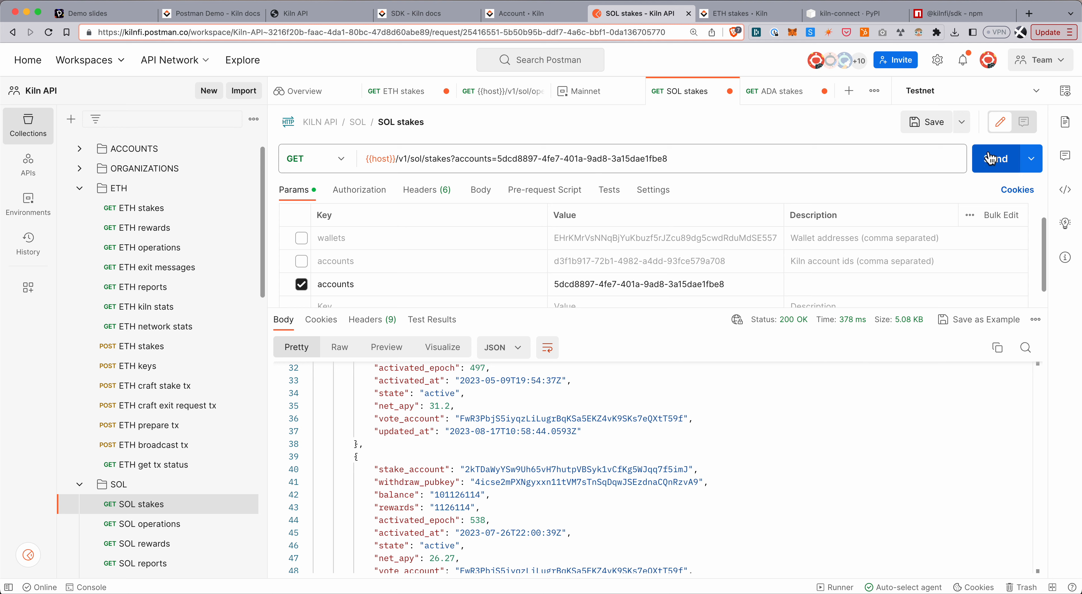
Run the SOL stakes request for the account and browse its stake accounts and rewards
click(996, 158)
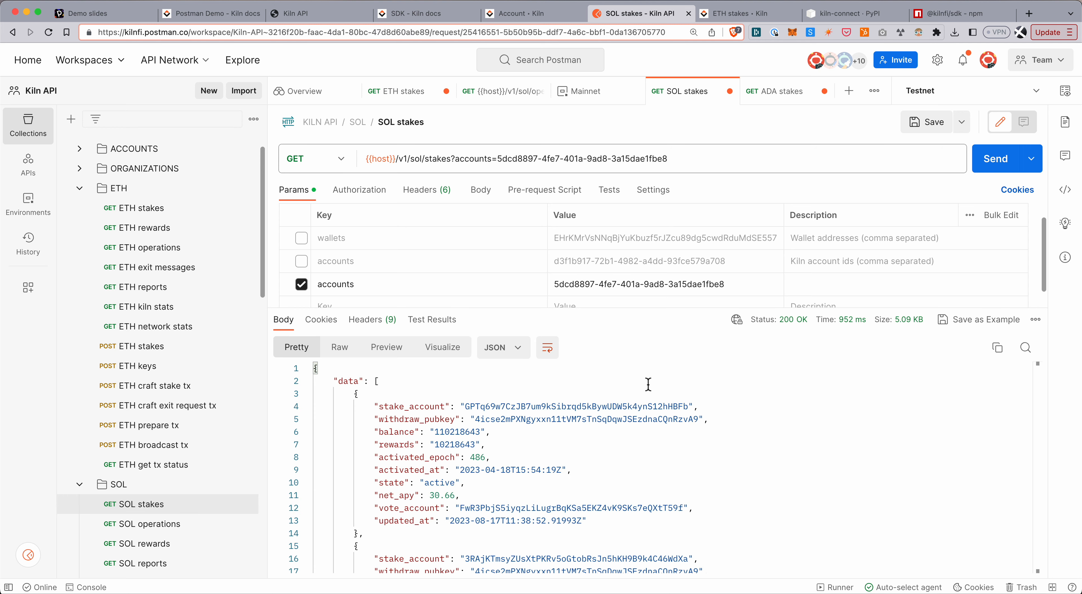
scroll(down, 3)
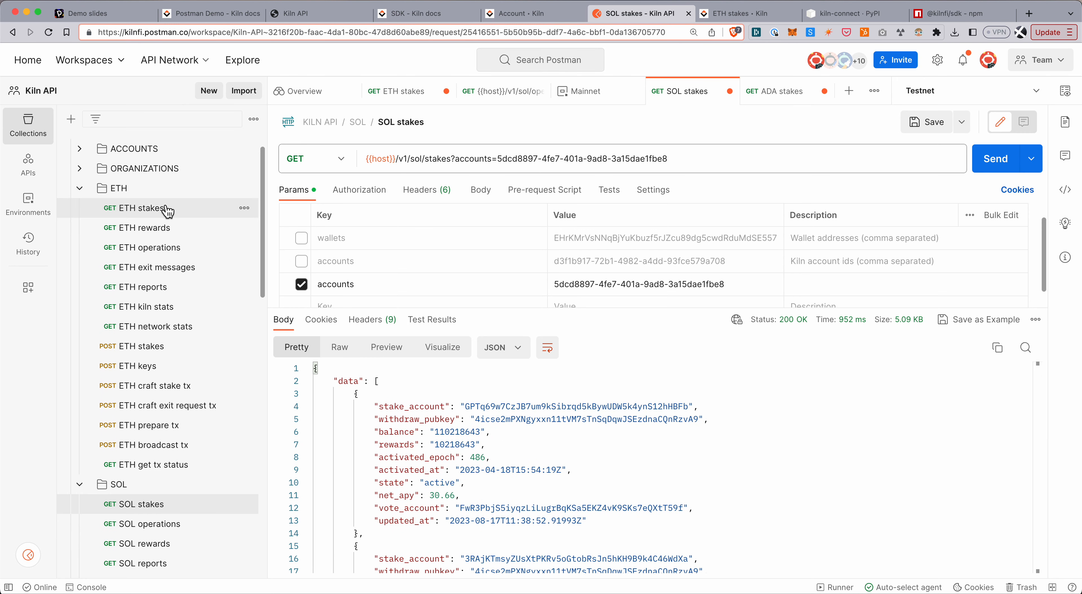
scroll(down, 3)
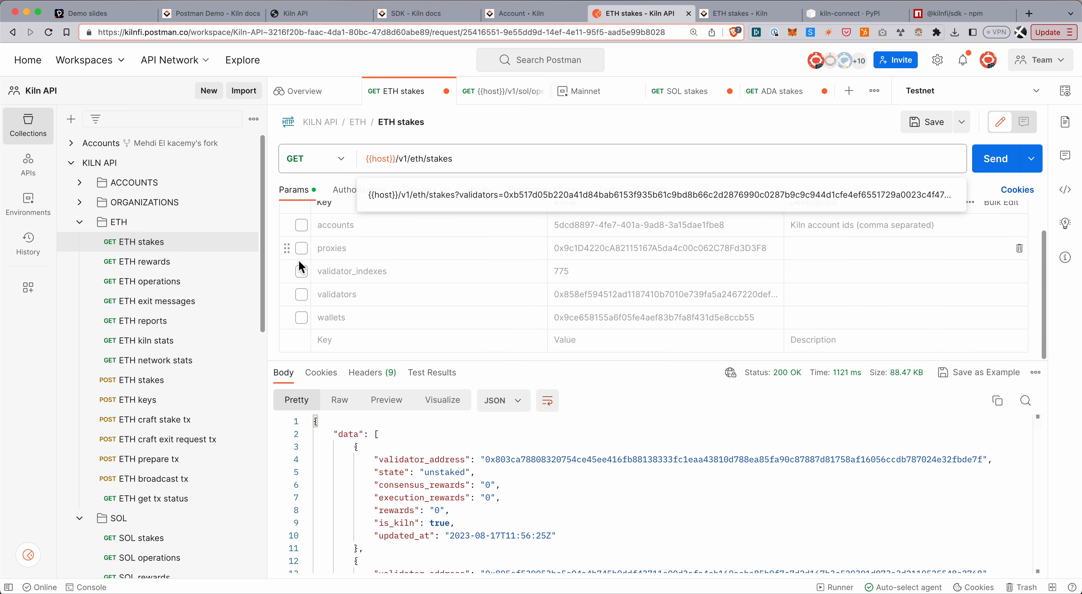
Fetch ETH stakes filtered by the wallet address and select the active_ongoing stake's validator address
click(301, 317)
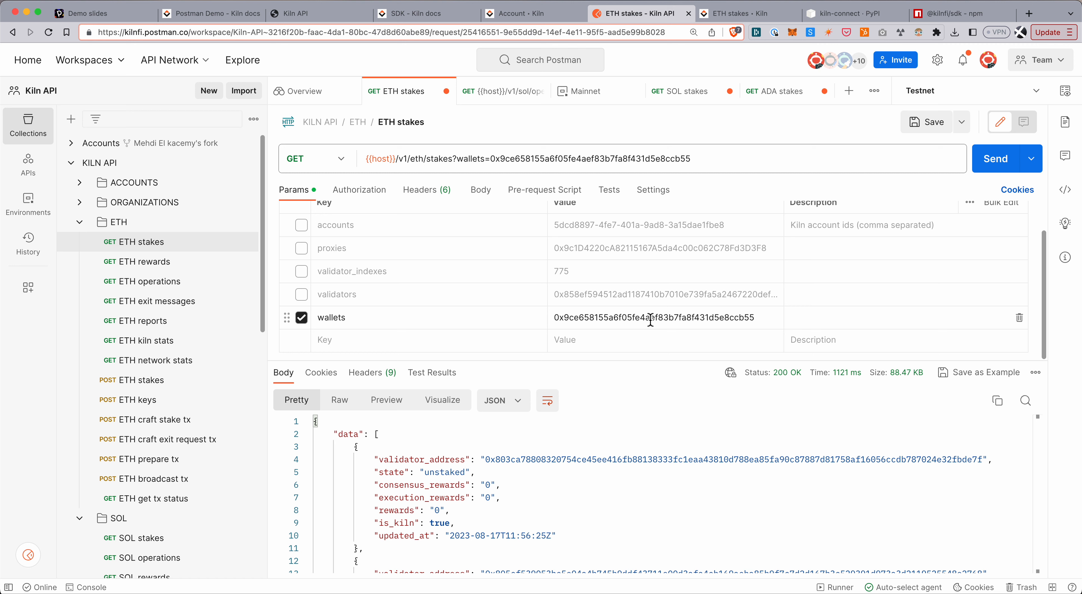
mouse_move(844, 290)
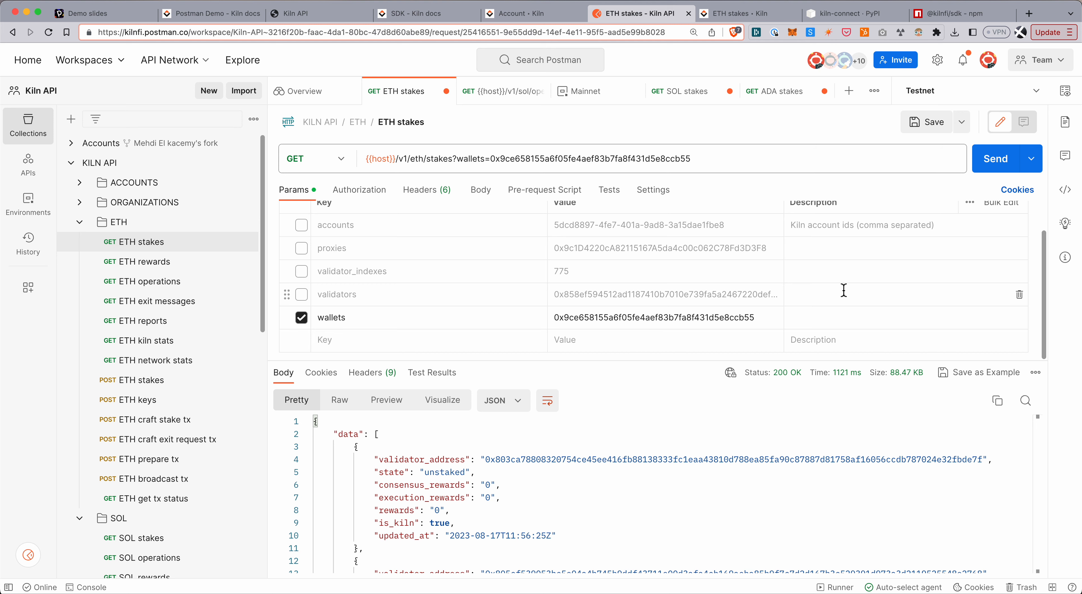
click(996, 157)
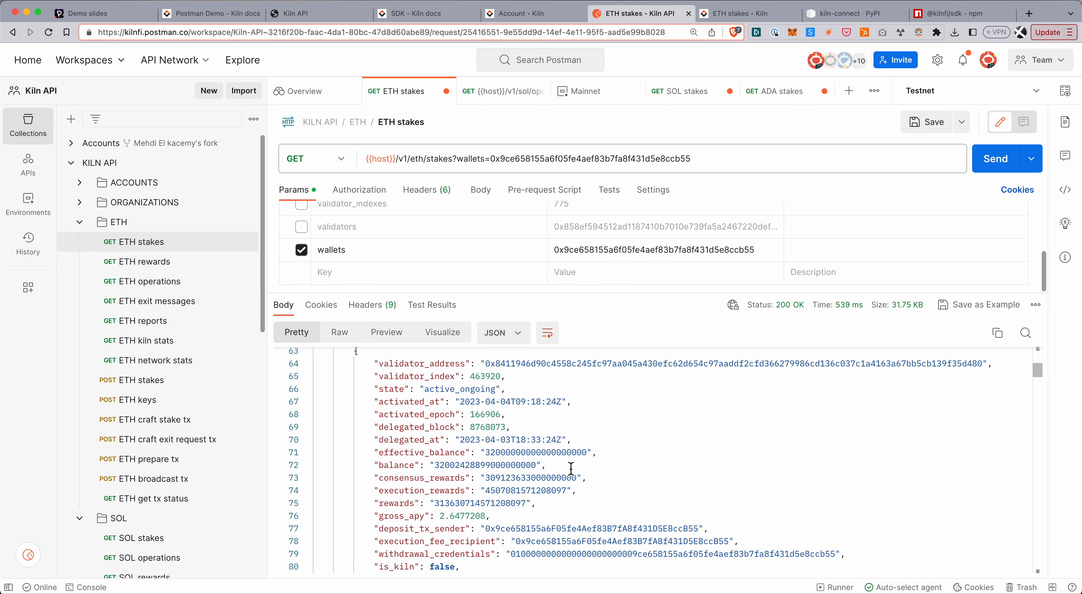
scroll(down, 3)
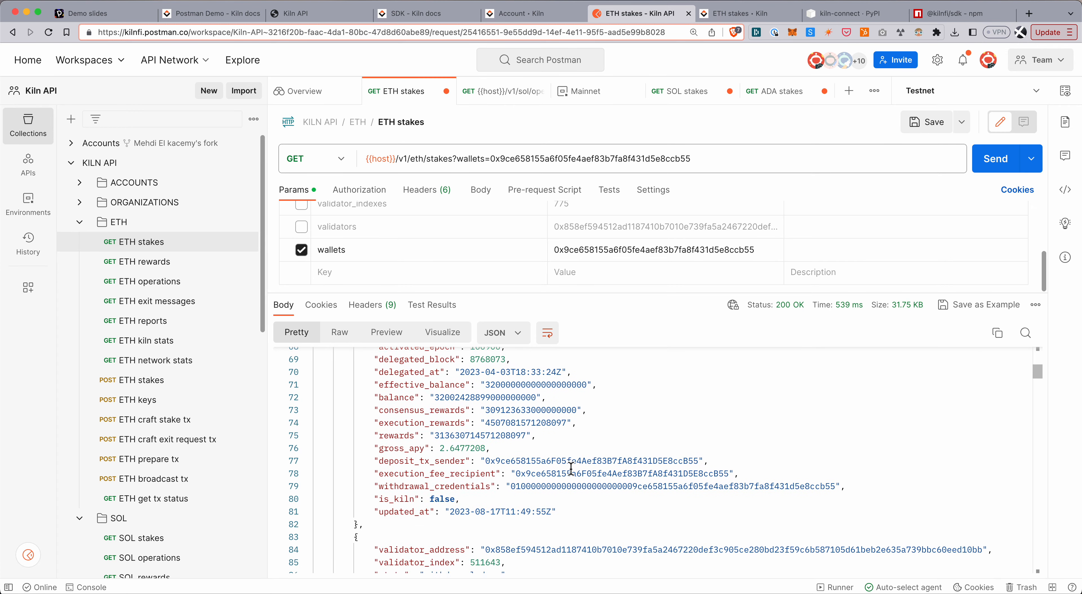
scroll(up, 3)
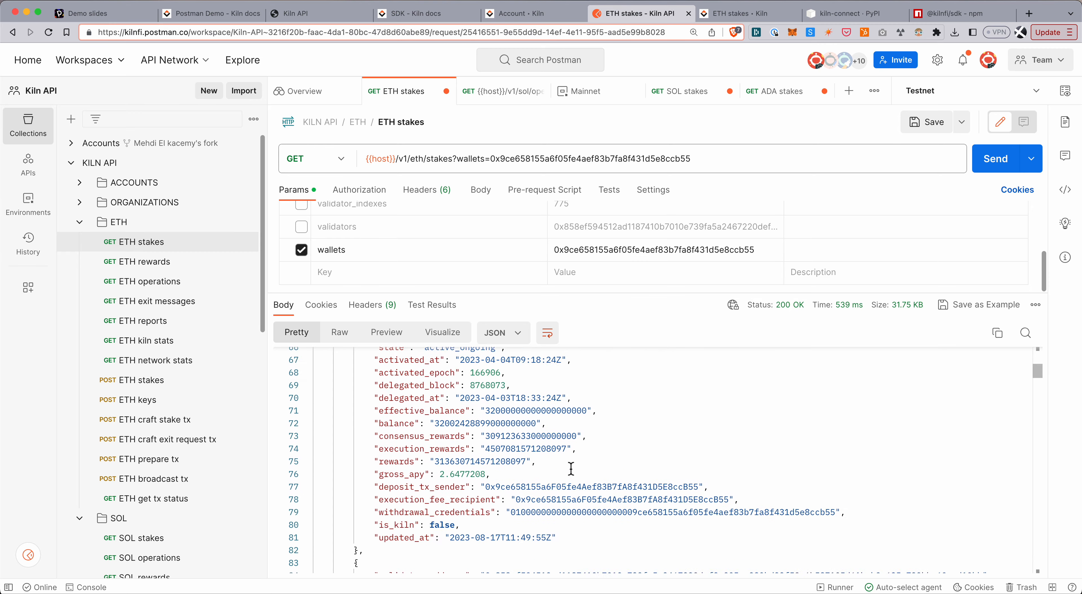
scroll(up, 3)
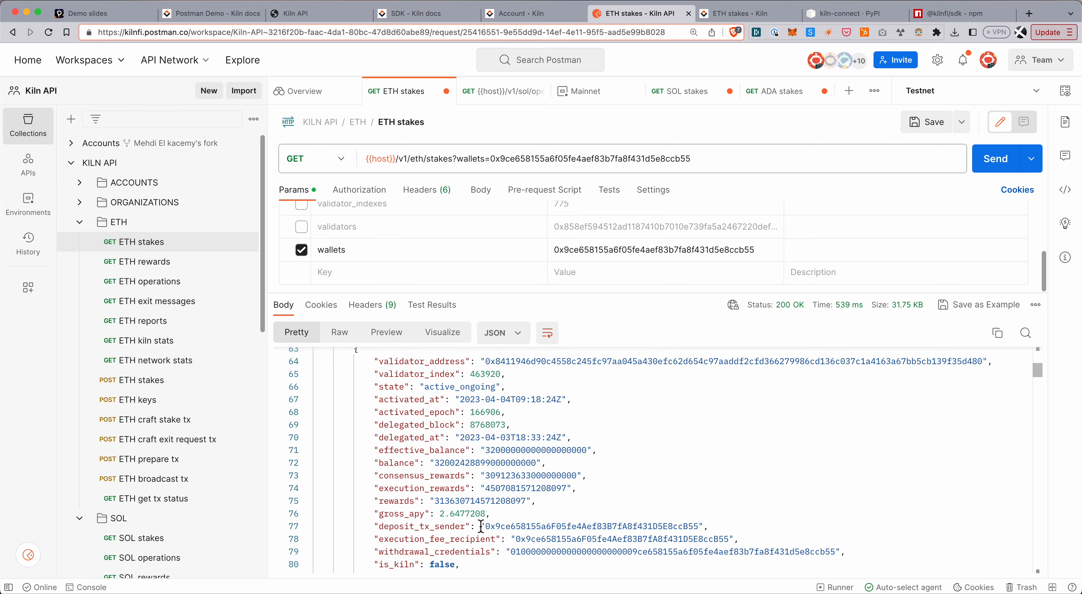
scroll(up, 3)
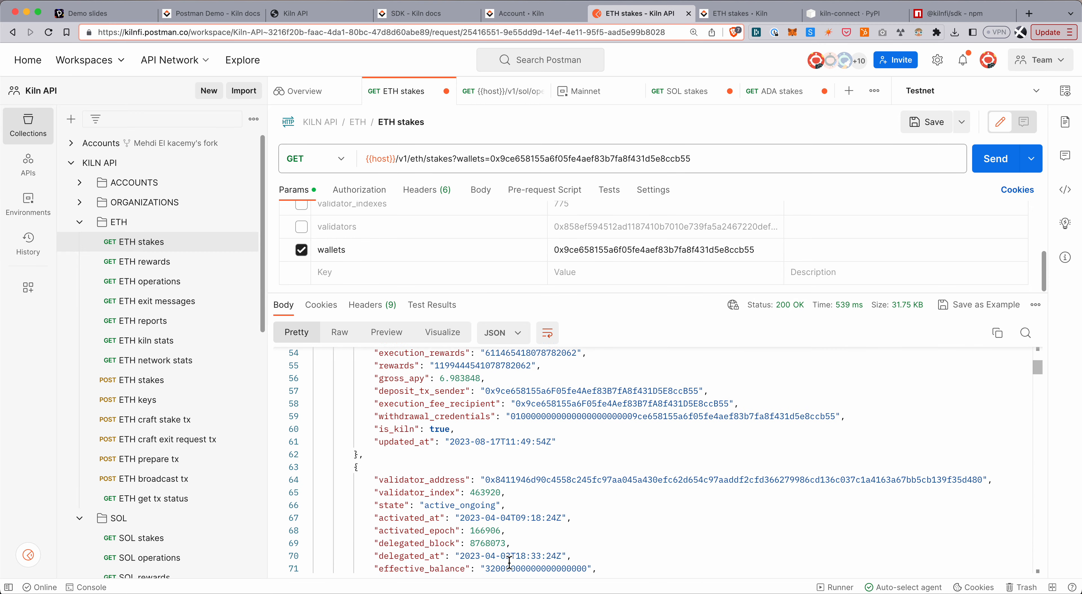
scroll(down, 3)
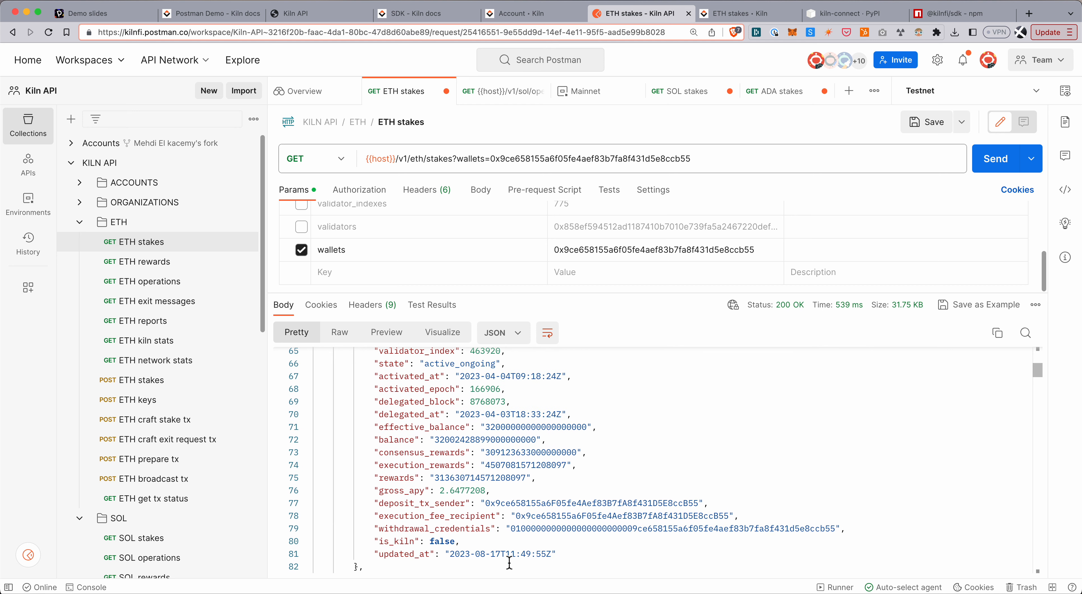
scroll(up, 3)
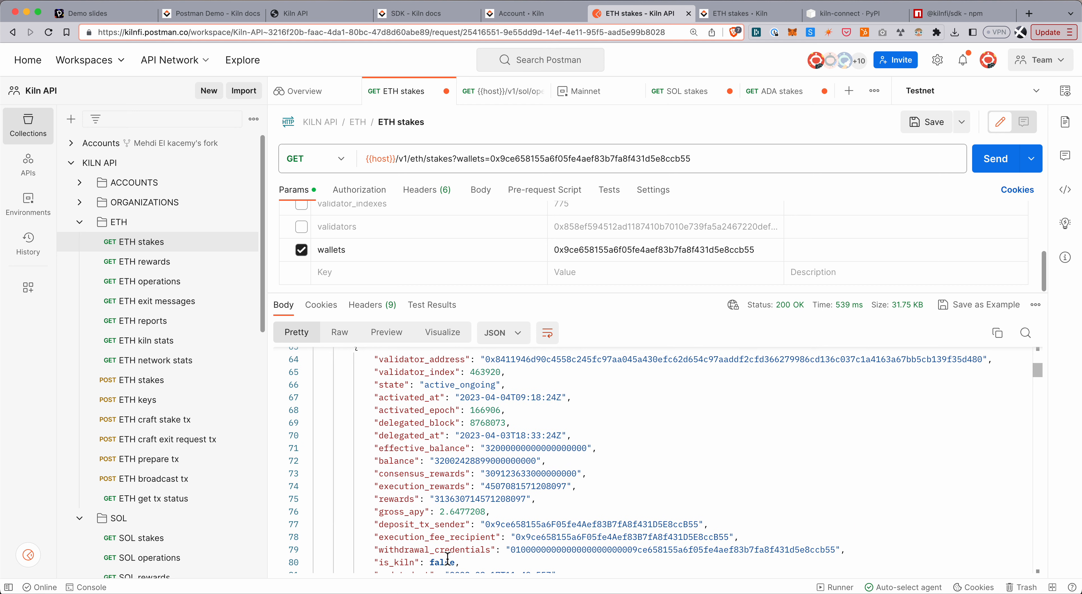
scroll(down, 3)
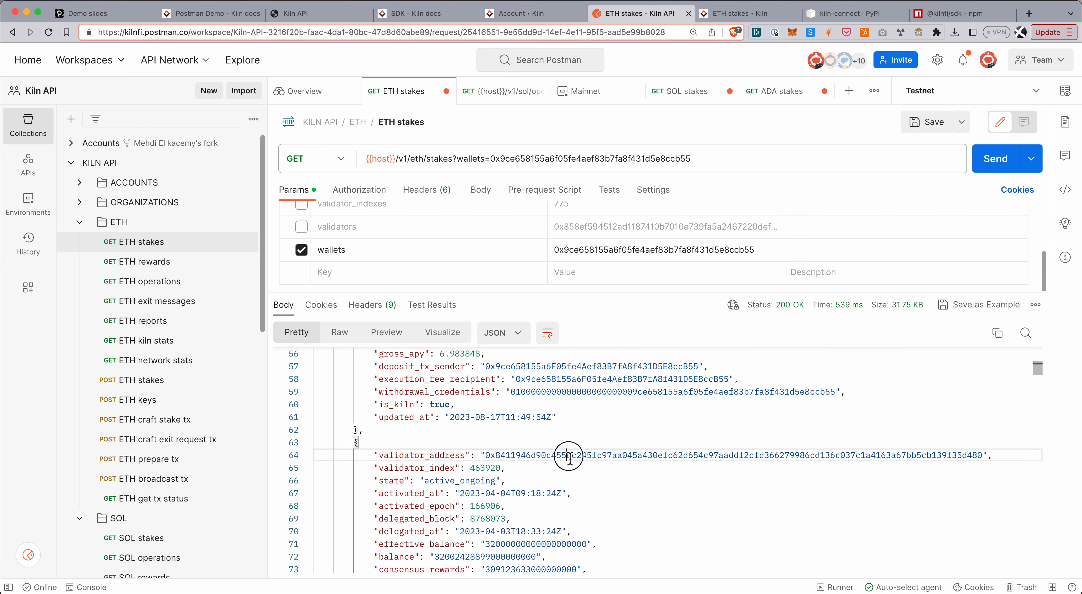
double_click(566, 454)
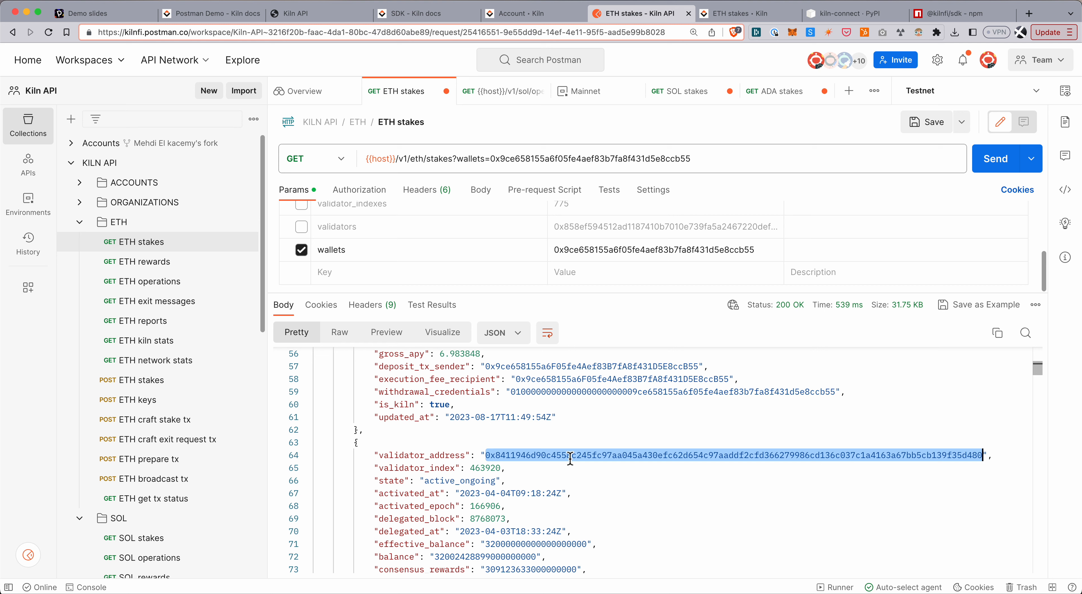
Switch the ETH stakes filter from wallets to validators and return the single matching stake
click(301, 249)
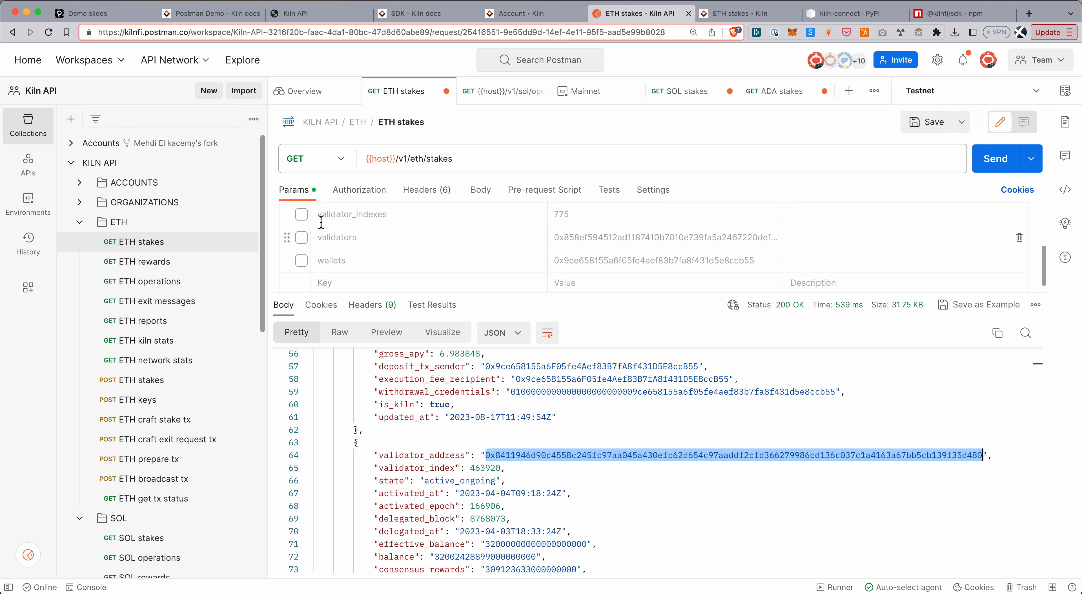
scroll(up, 3)
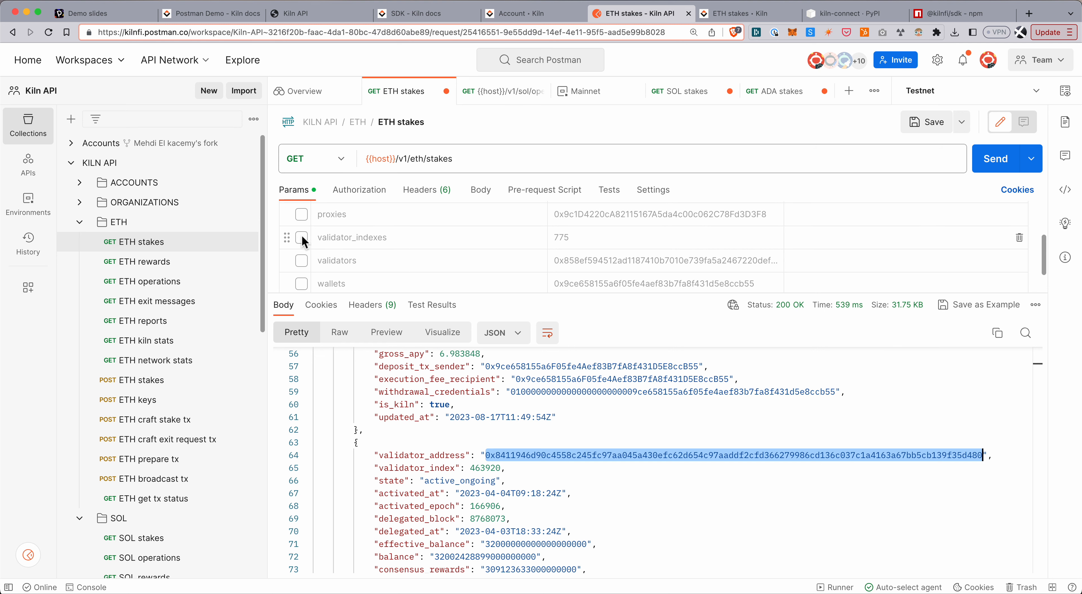
click(301, 260)
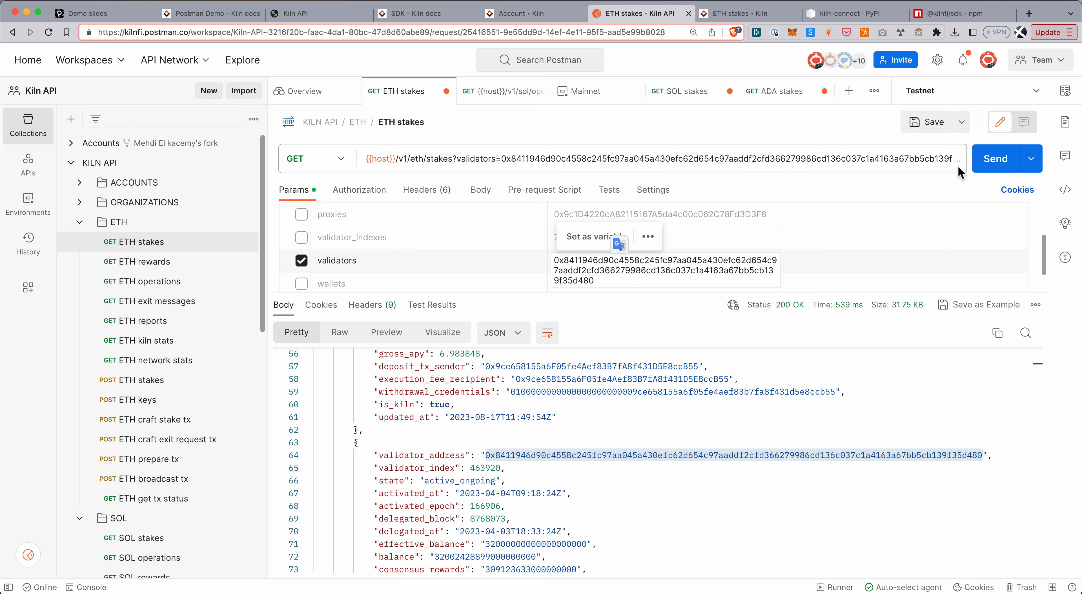
click(996, 156)
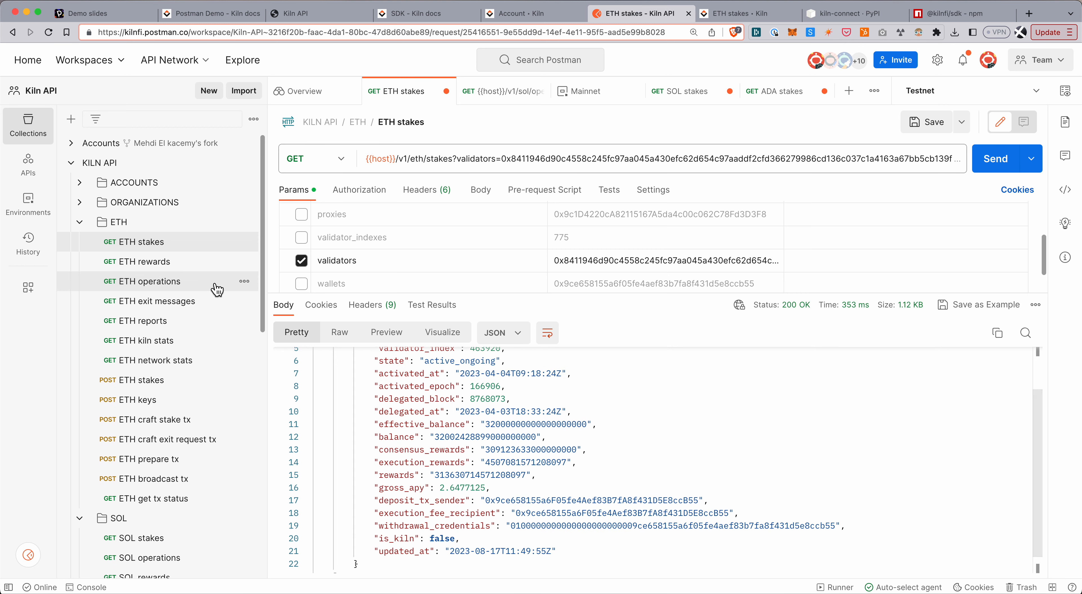
mouse_move(200, 273)
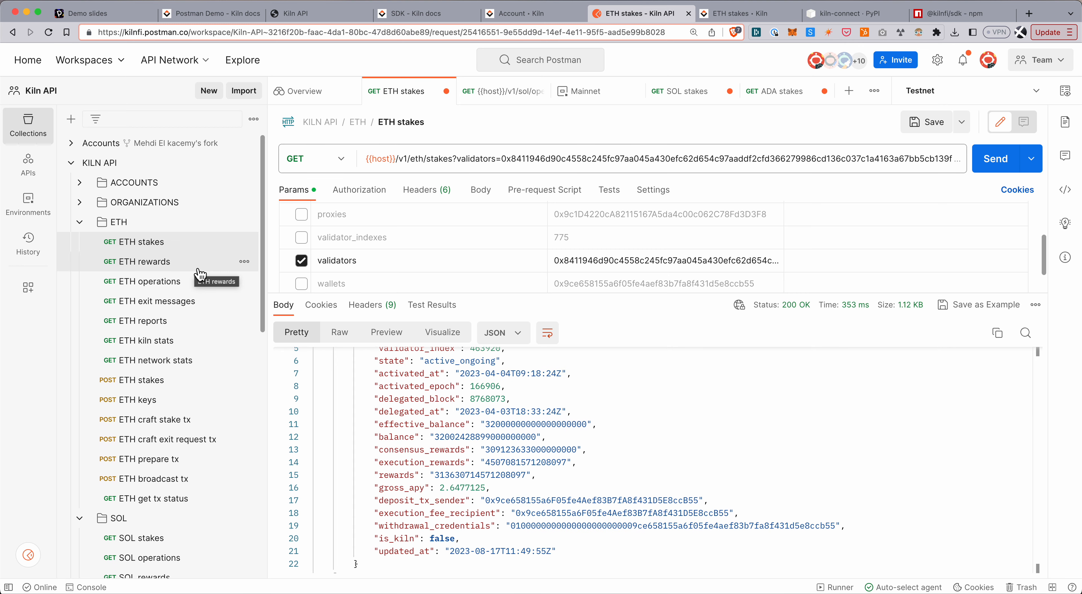
Retrieve daily ETH rewards for validator 0x8411946d…67bb and browse the history
click(143, 261)
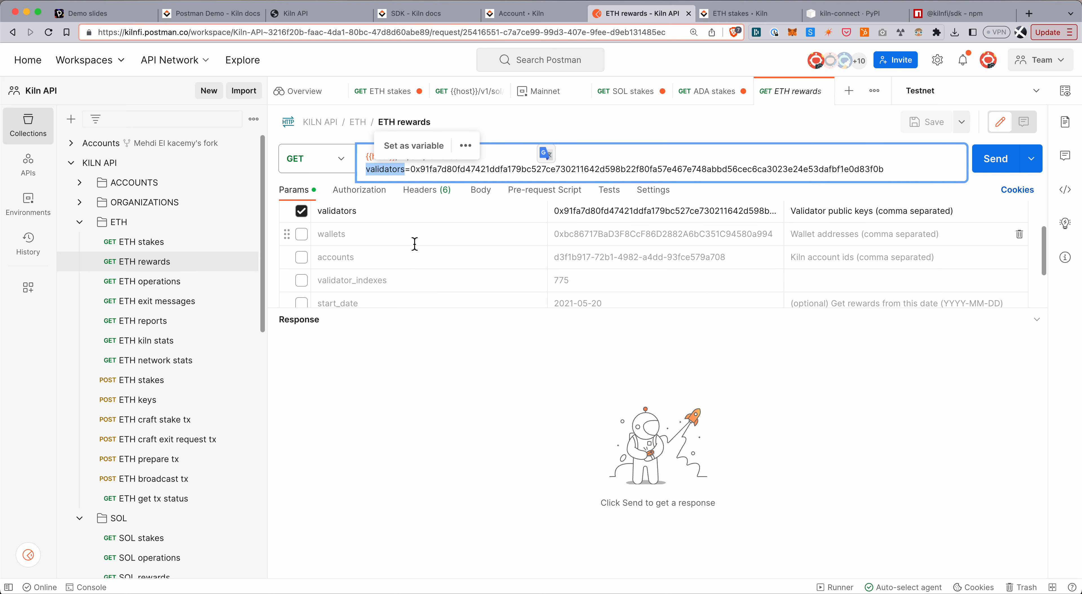
text(0x8411946d90c4558c245fc97aa045a430efc62d654c97aaddf2cfd366279986cd136c037c1a4163a67bb5cb139f35d480)
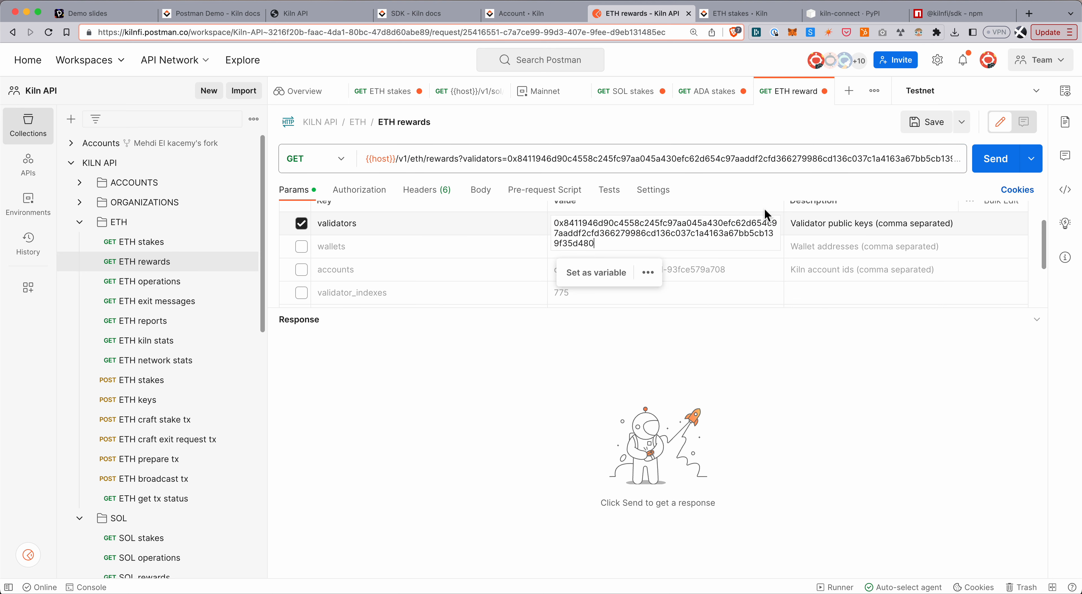
click(995, 158)
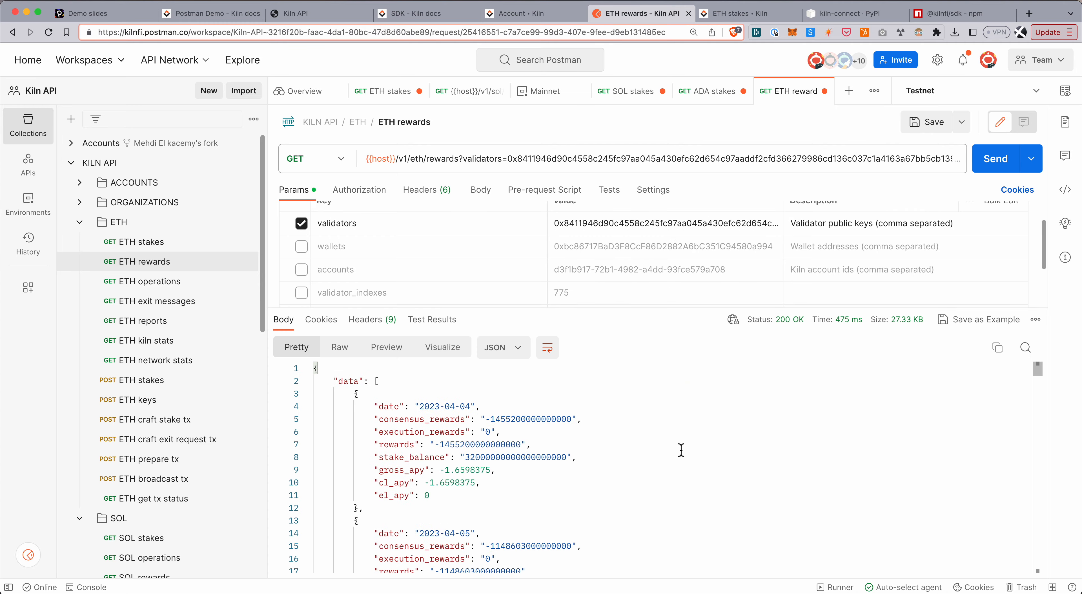
scroll(down, 3)
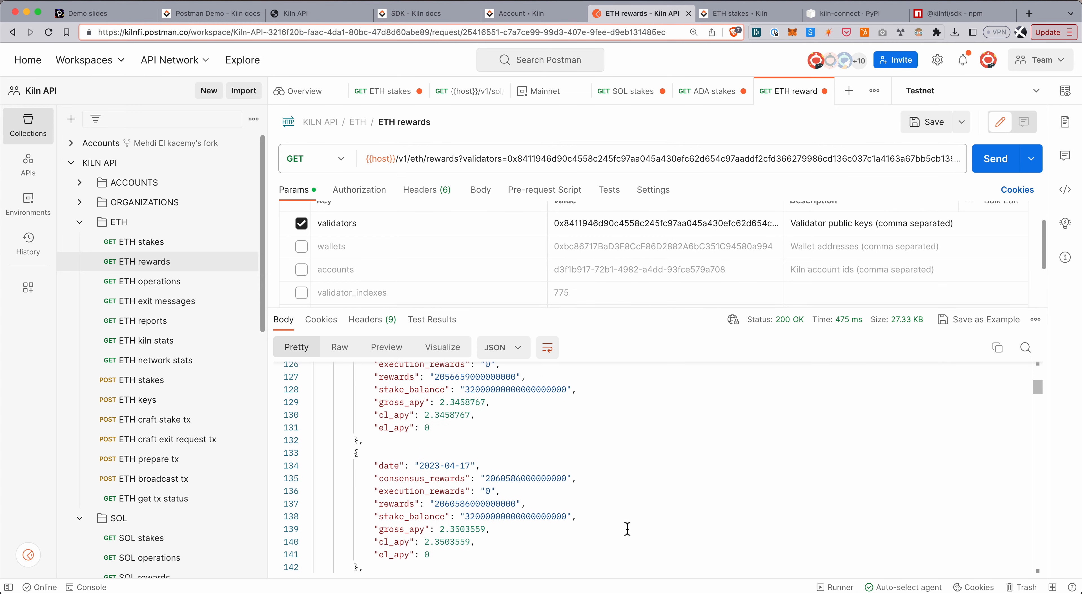
scroll(down, 3)
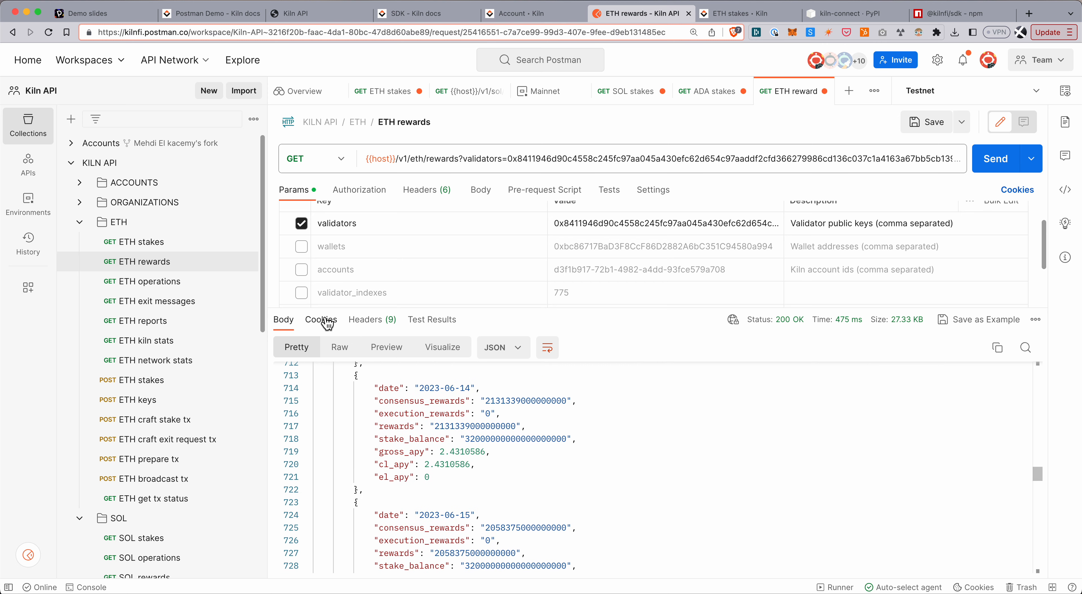
Run the ETH operations request filtered by the wallet address
click(149, 281)
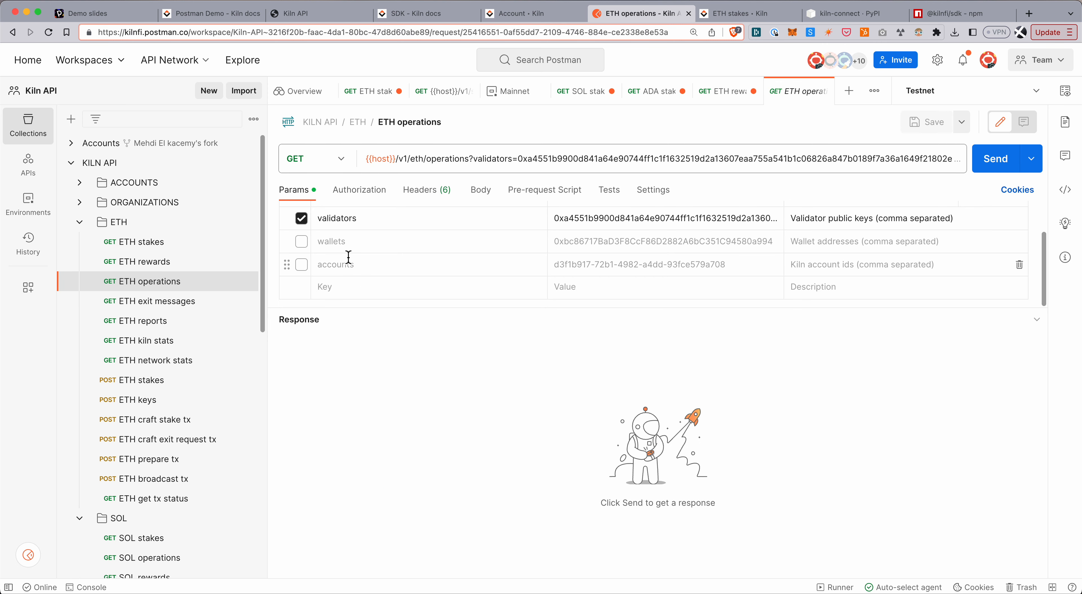
click(301, 218)
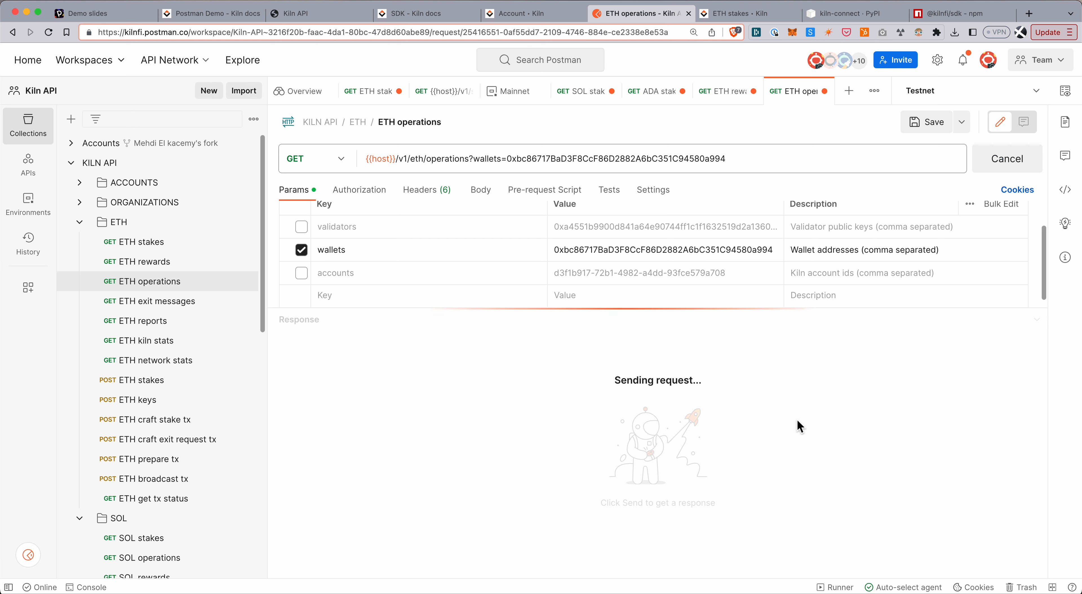
mouse_move(618, 307)
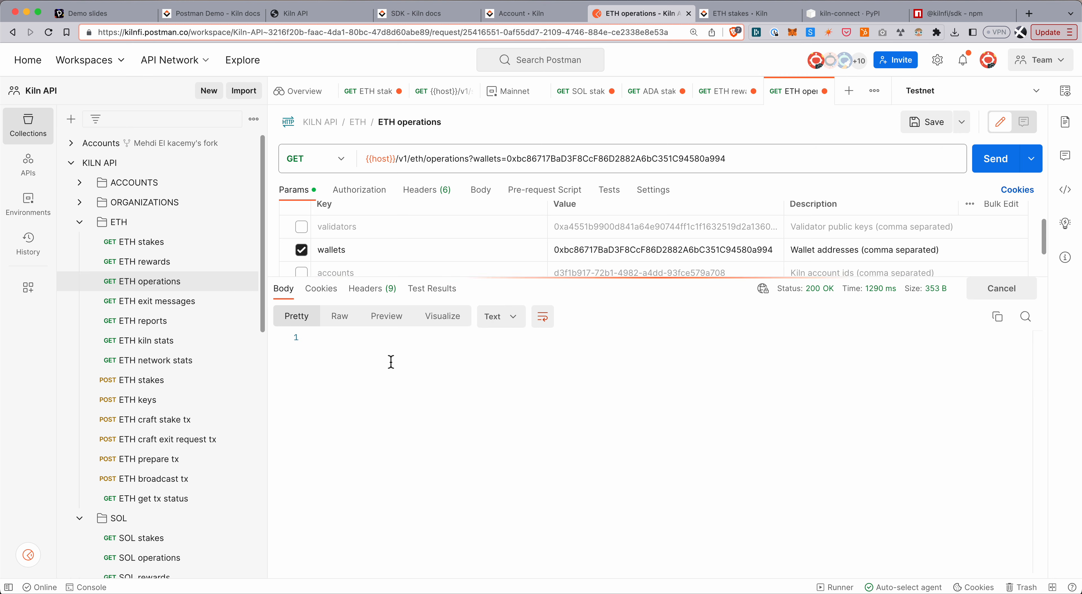
click(995, 158)
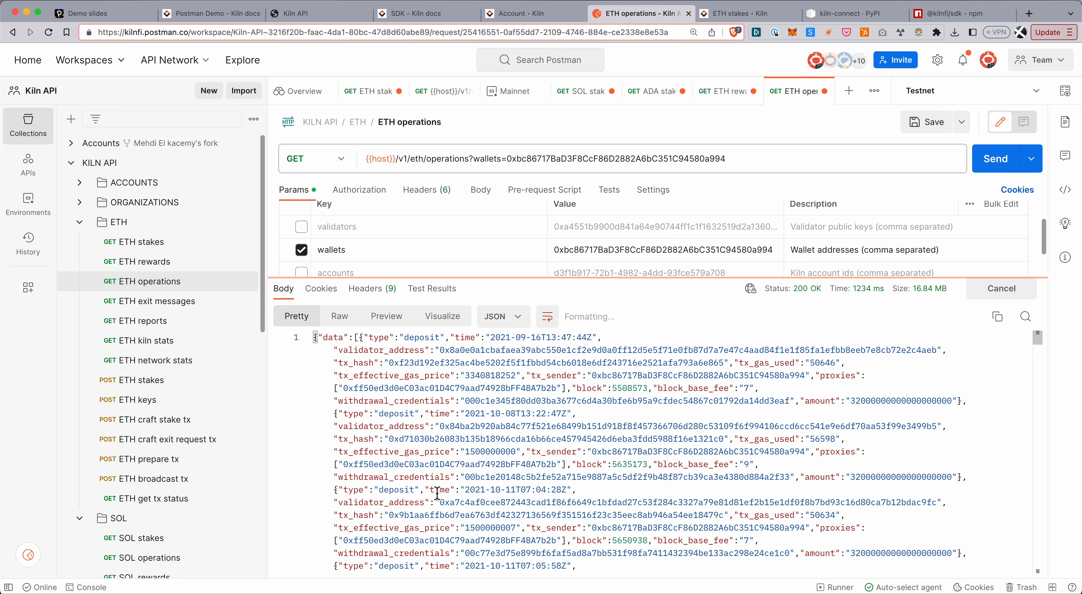
Browse the long list of deposit operations returned for the wallet
scroll(down, 3)
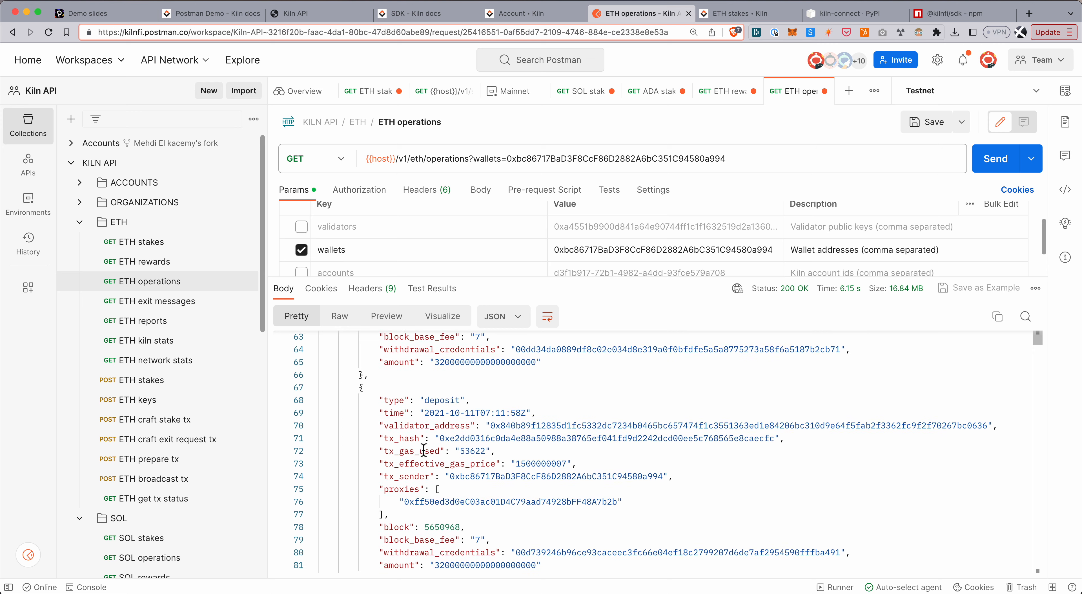
scroll(up, 3)
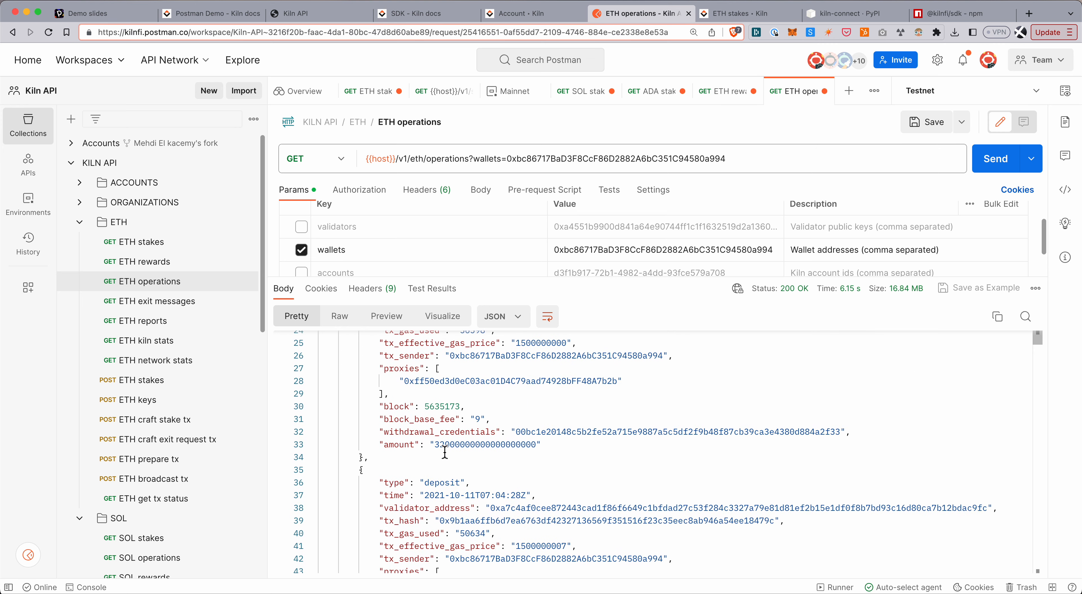
scroll(down, 3)
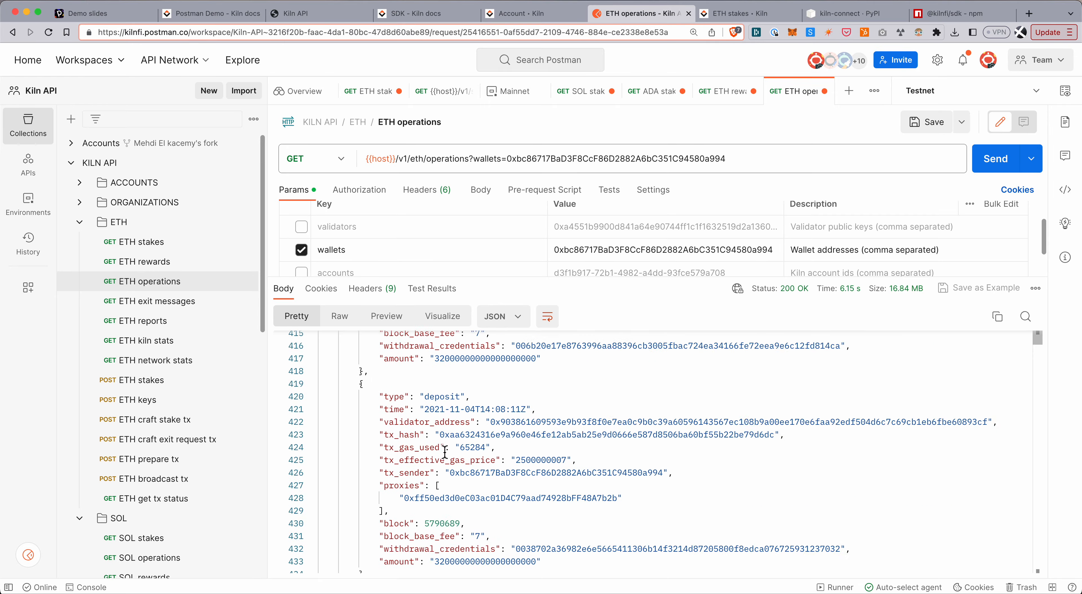
scroll(down, 3)
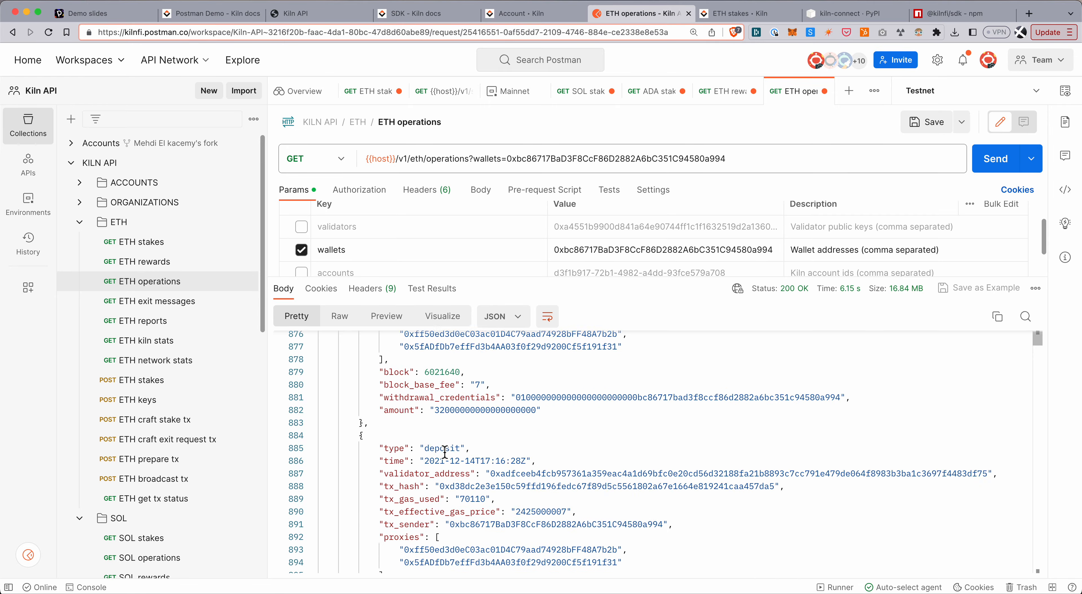
scroll(down, 3)
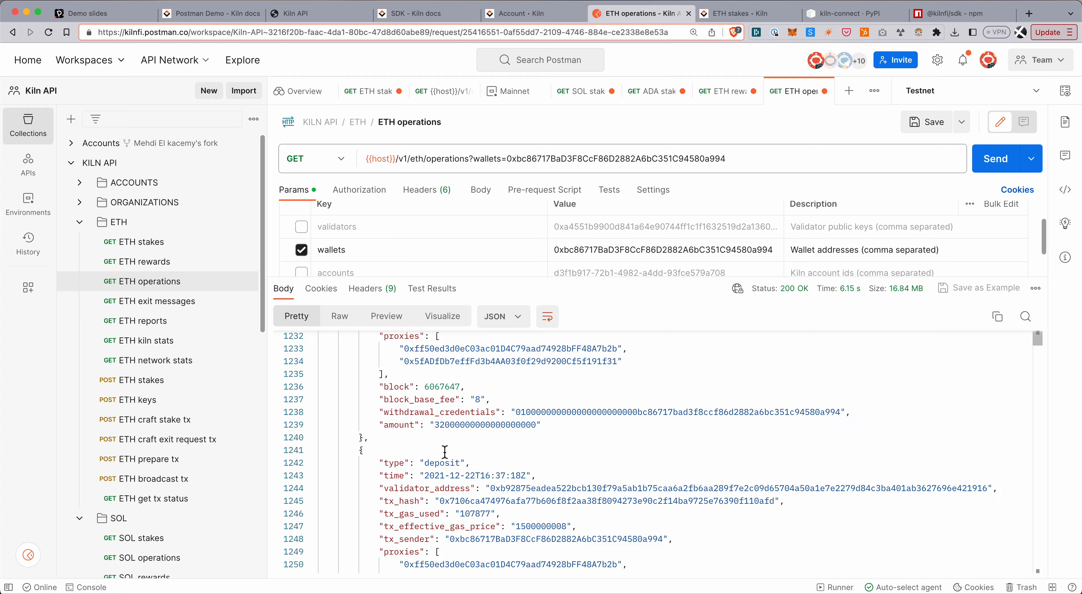
scroll(down, 3)
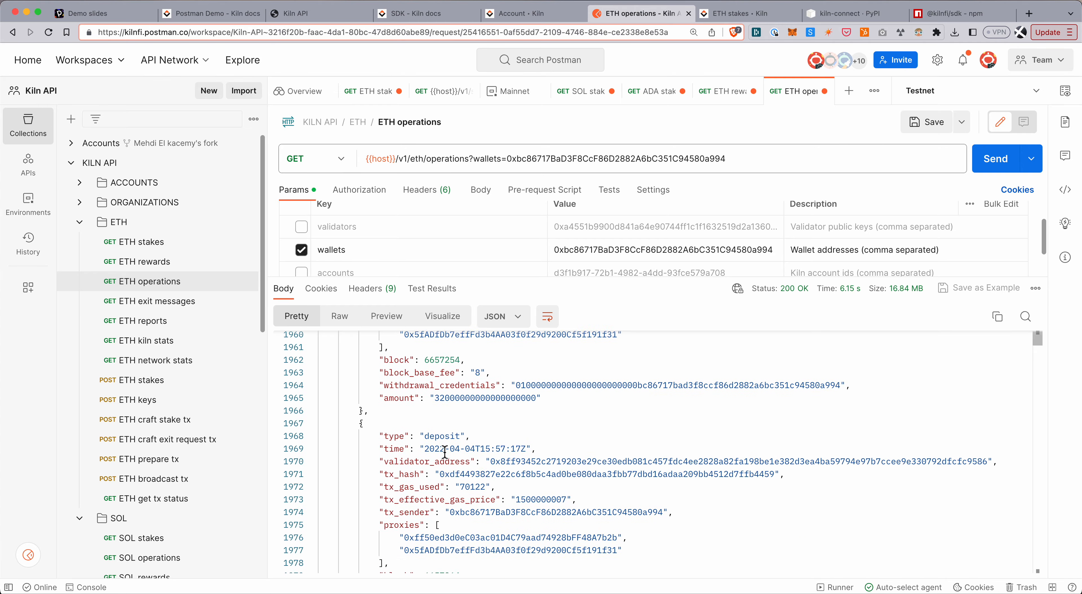
scroll(down, 3)
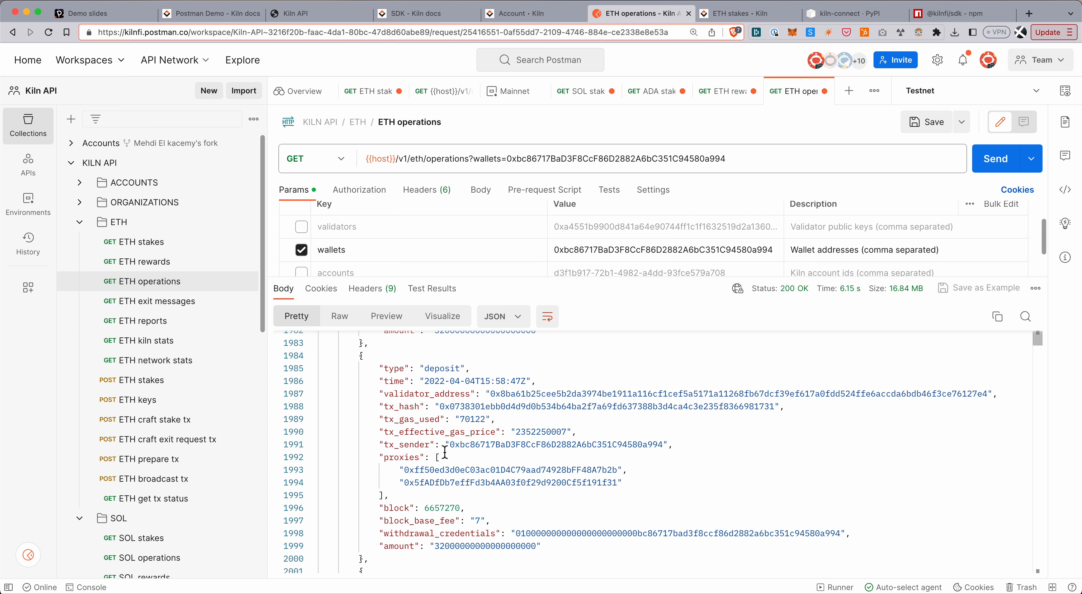
mouse_move(474, 474)
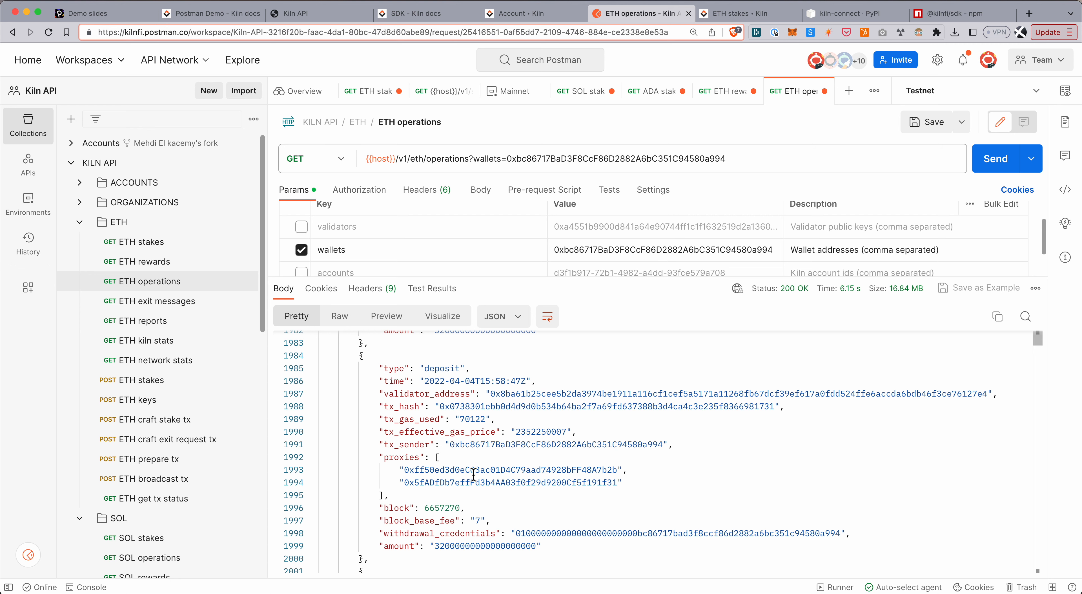
scroll(down, 3)
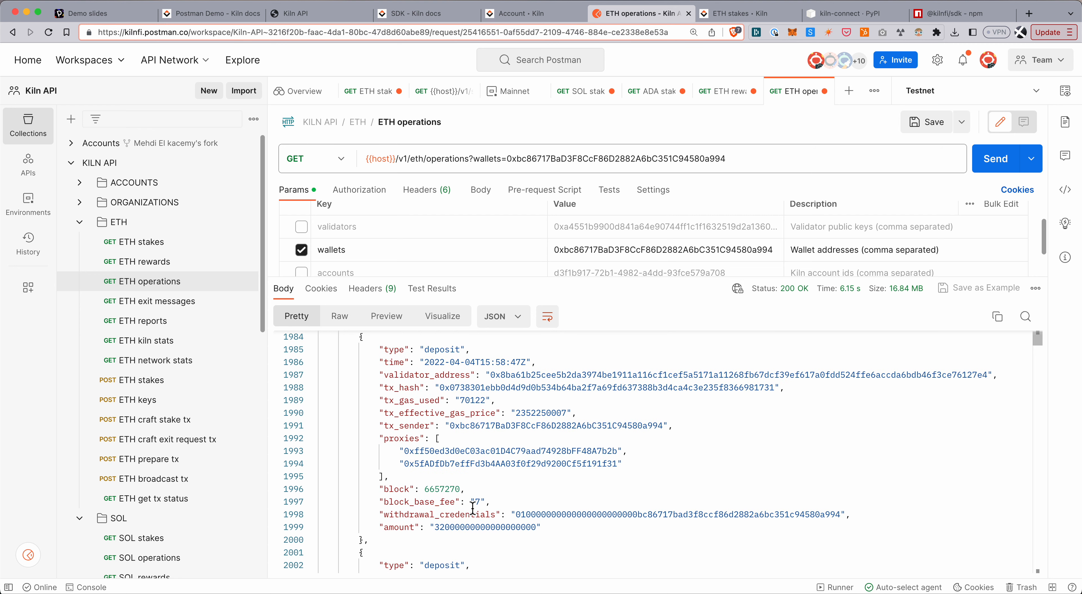
mouse_move(261, 417)
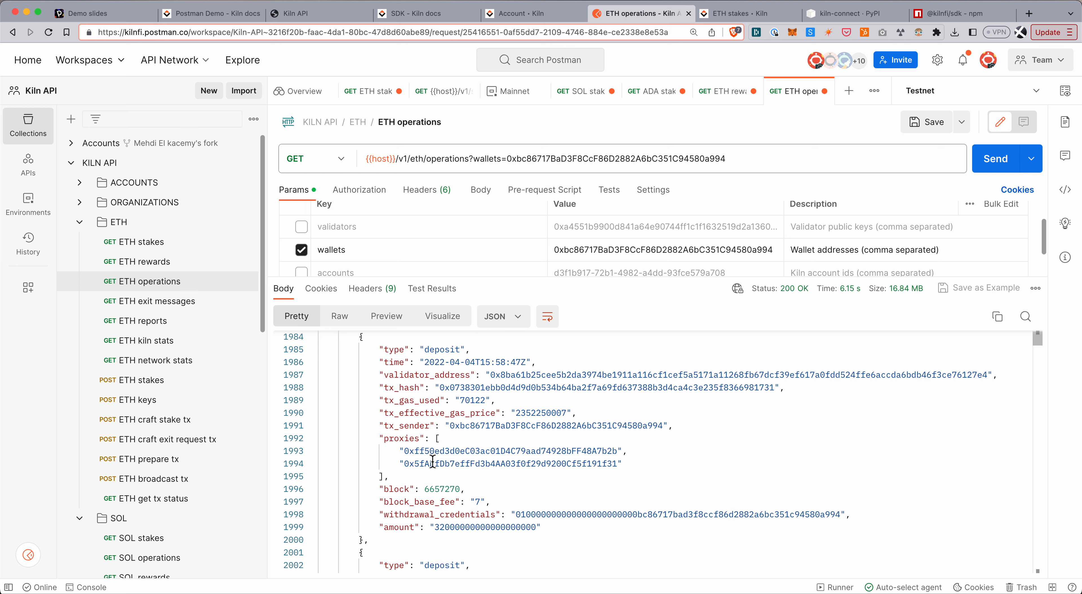
scroll(down, 3)
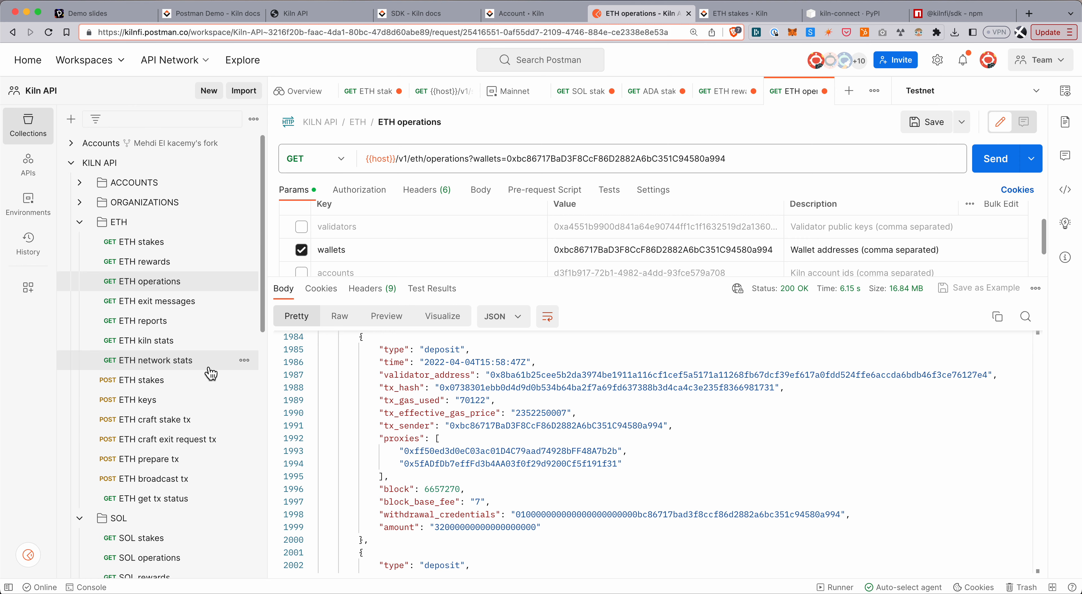
mouse_move(210, 373)
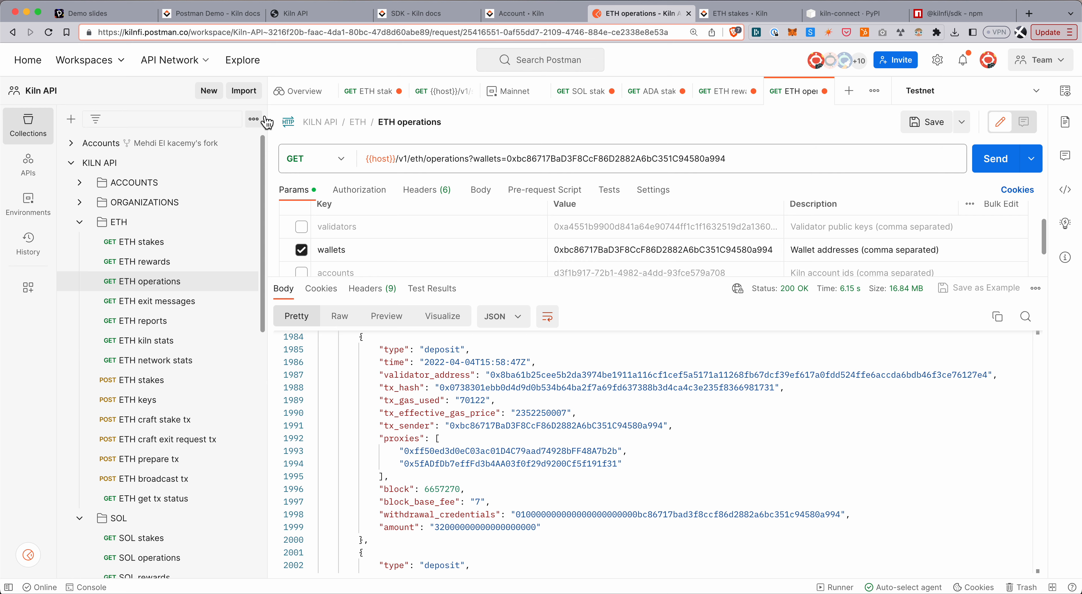
click(212, 13)
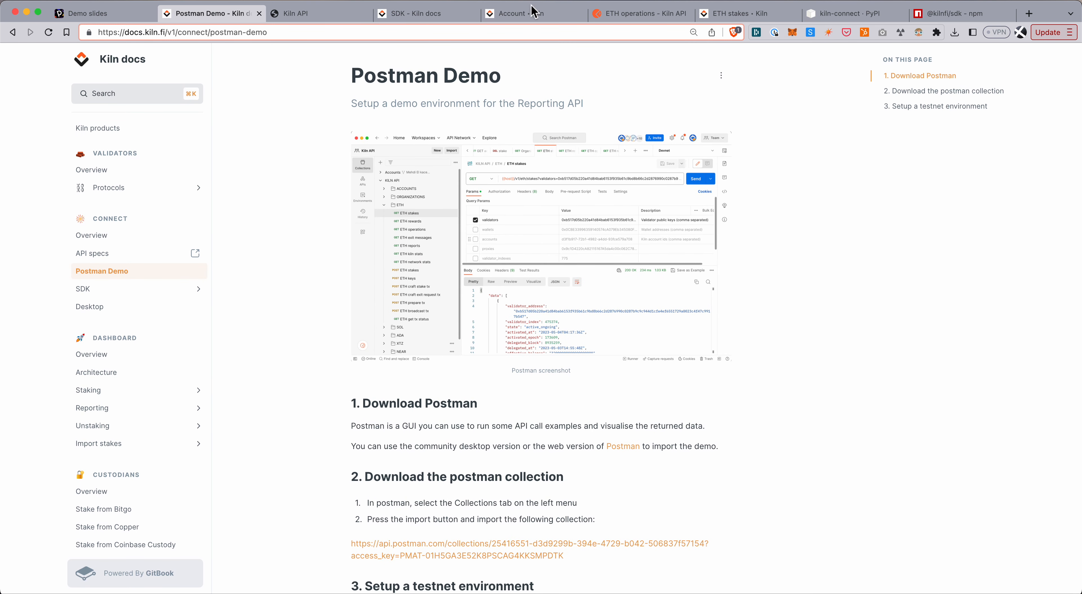
click(515, 13)
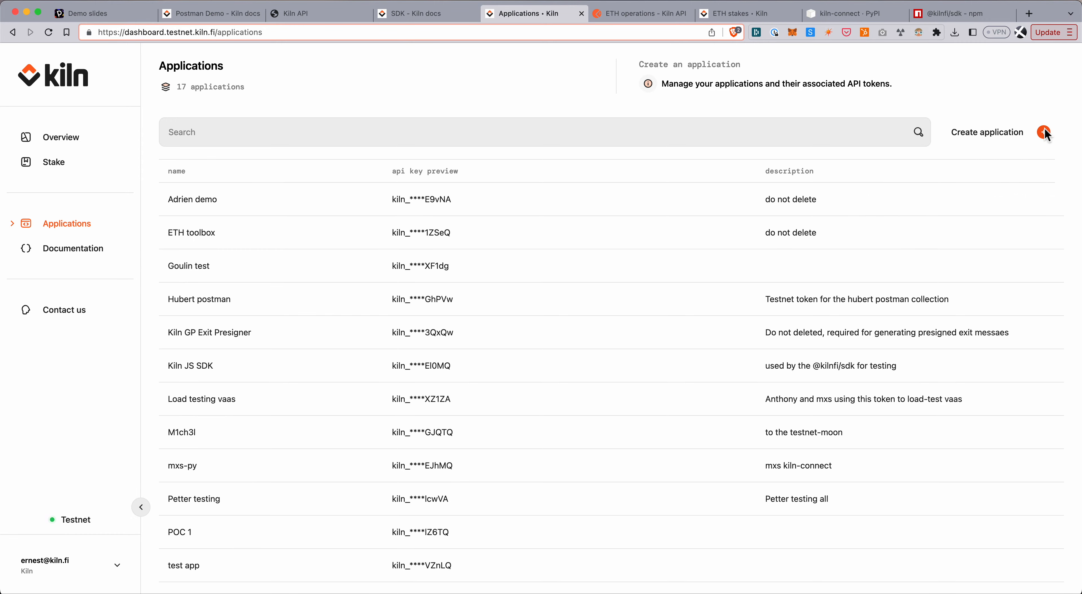
click(1043, 132)
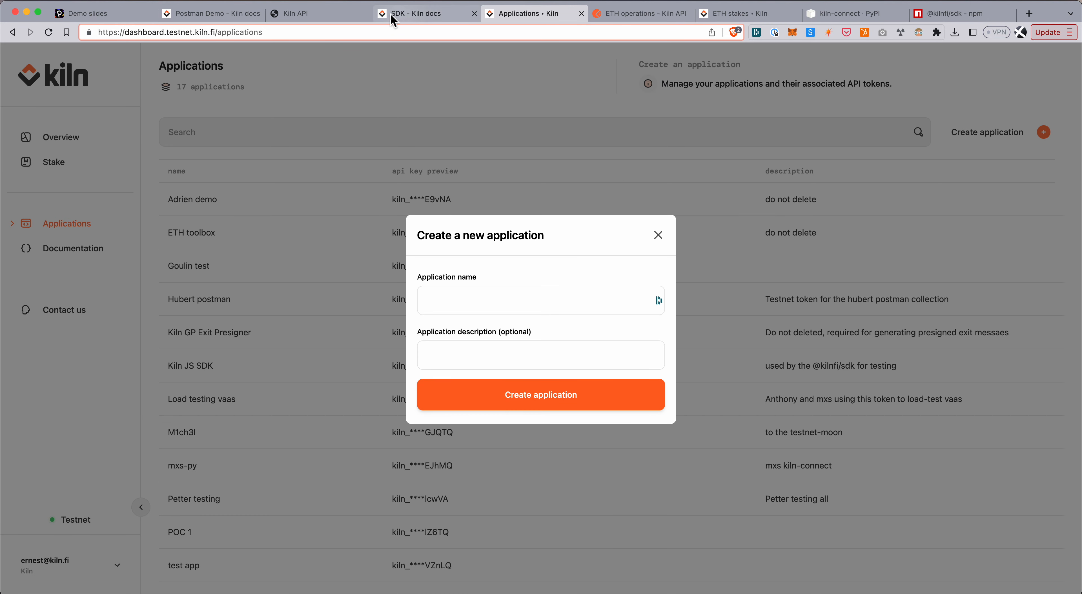
click(319, 13)
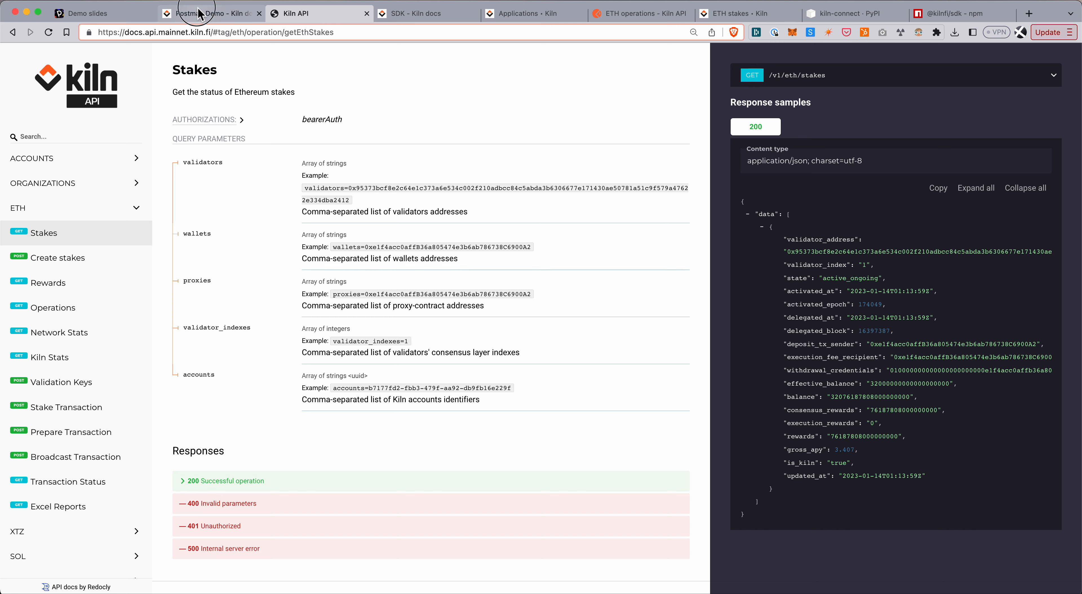
click(636, 13)
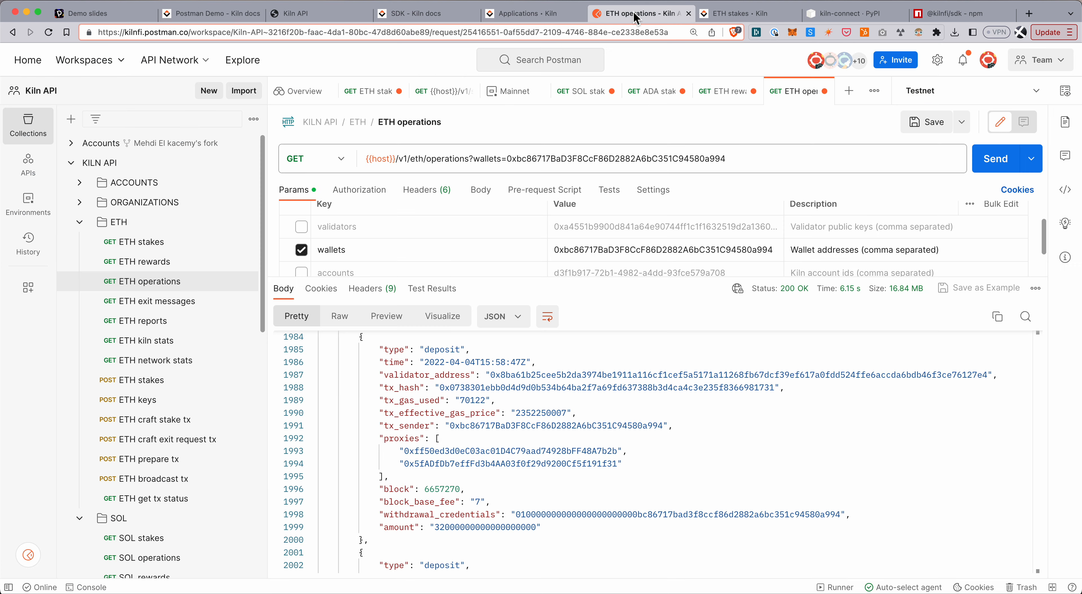
mouse_move(320, 162)
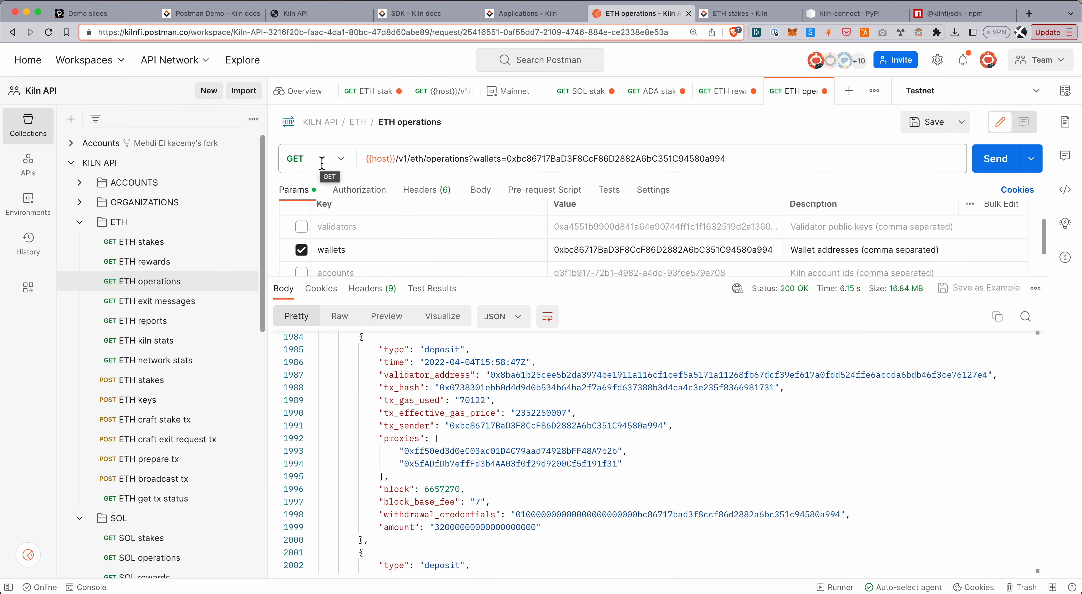
Bring back the Pitch slide on API endpoints for stakes, rewards and operations
click(90, 13)
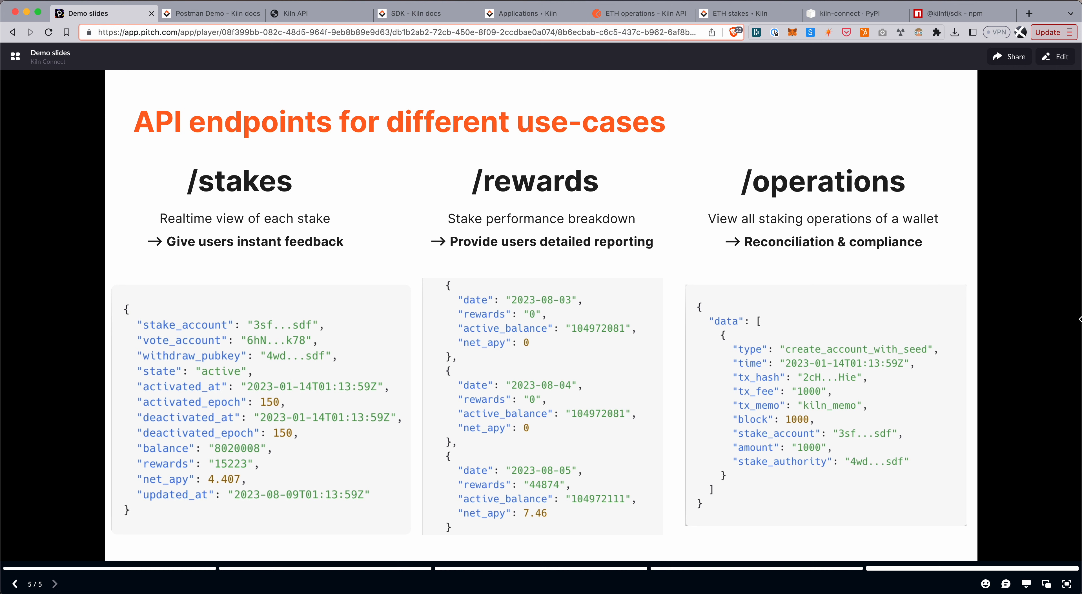
mouse_move(685, 102)
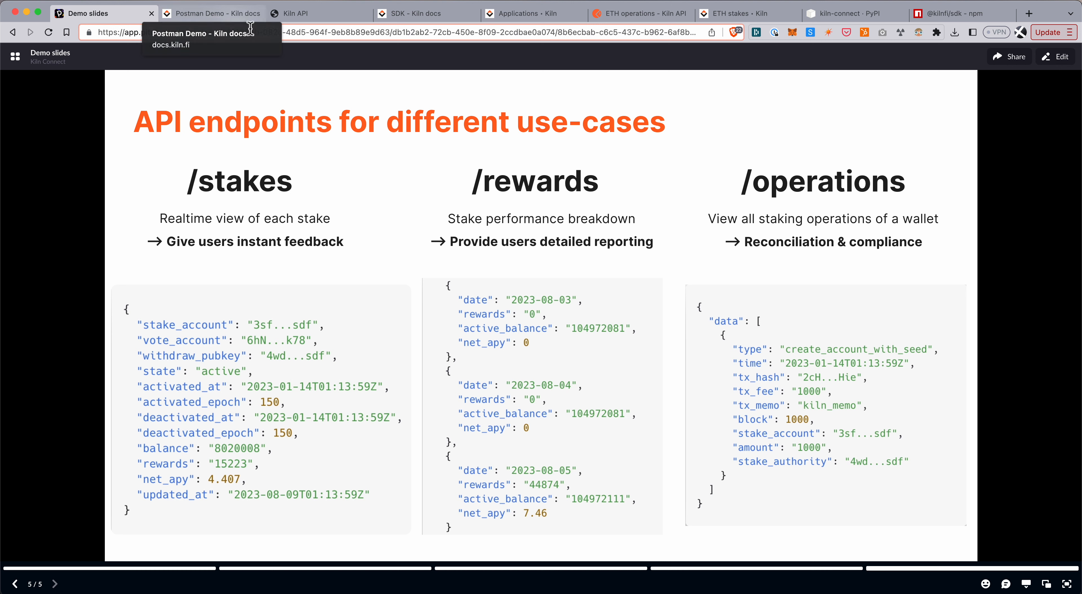
mouse_move(308, 74)
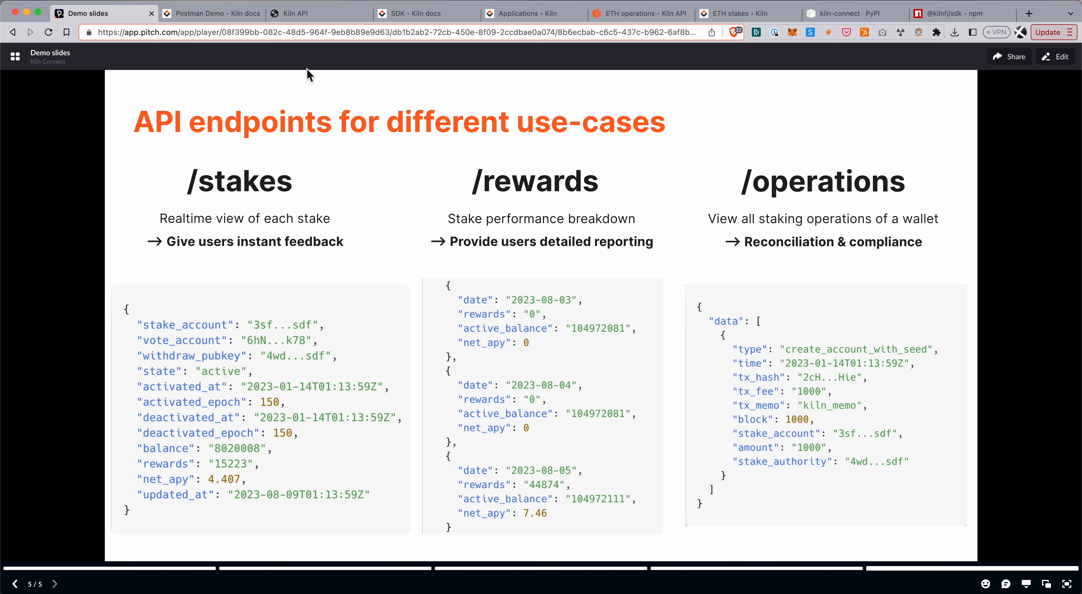
In the Kiln SDK docs, go to the ETH page covering stake and exit-request functions
click(211, 13)
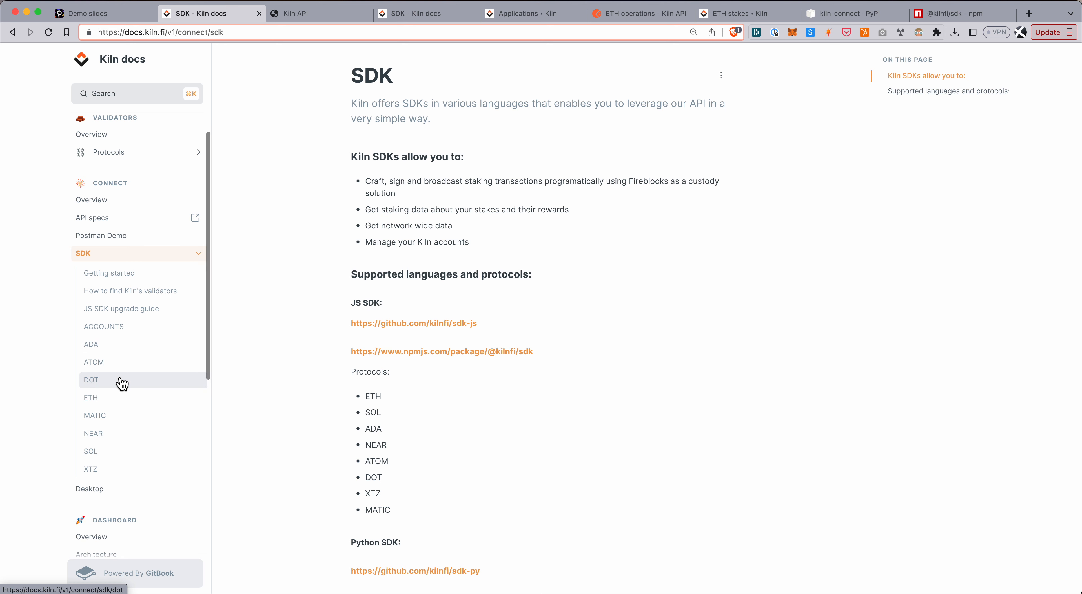
mouse_move(138, 308)
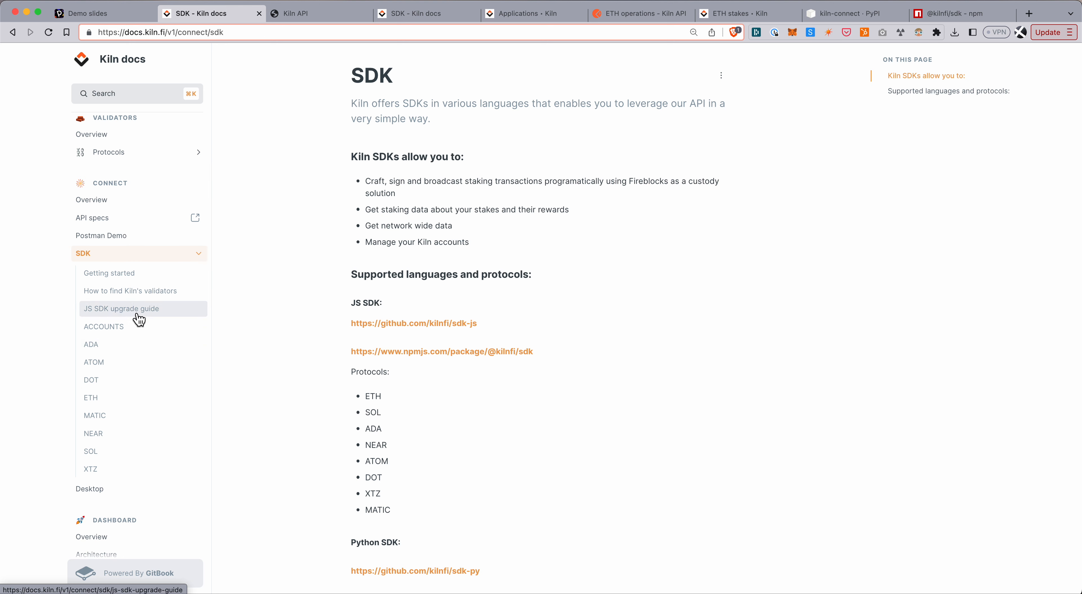
click(91, 398)
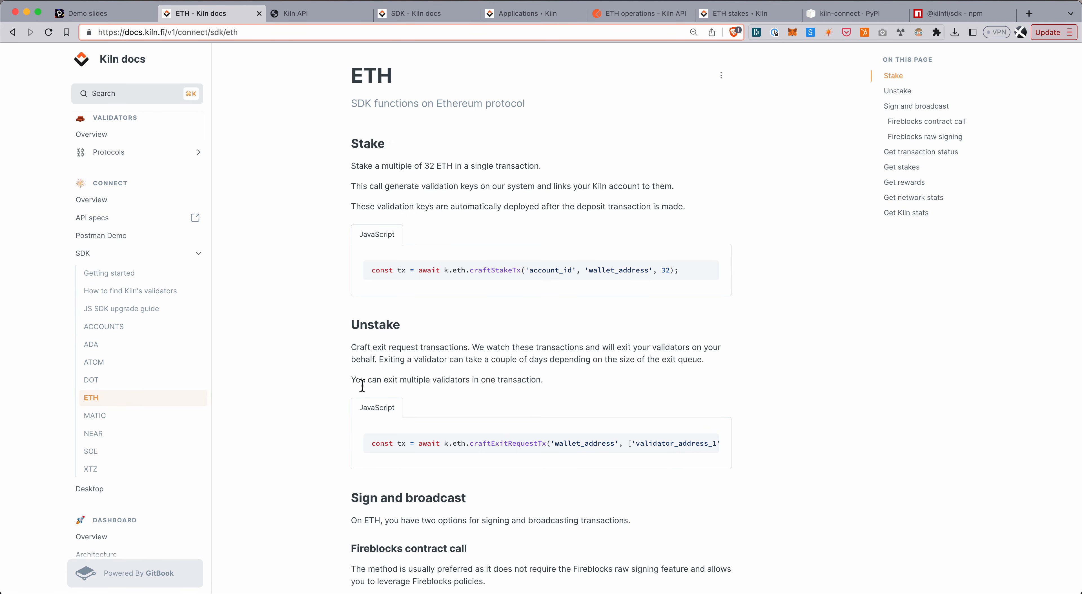
mouse_move(373, 415)
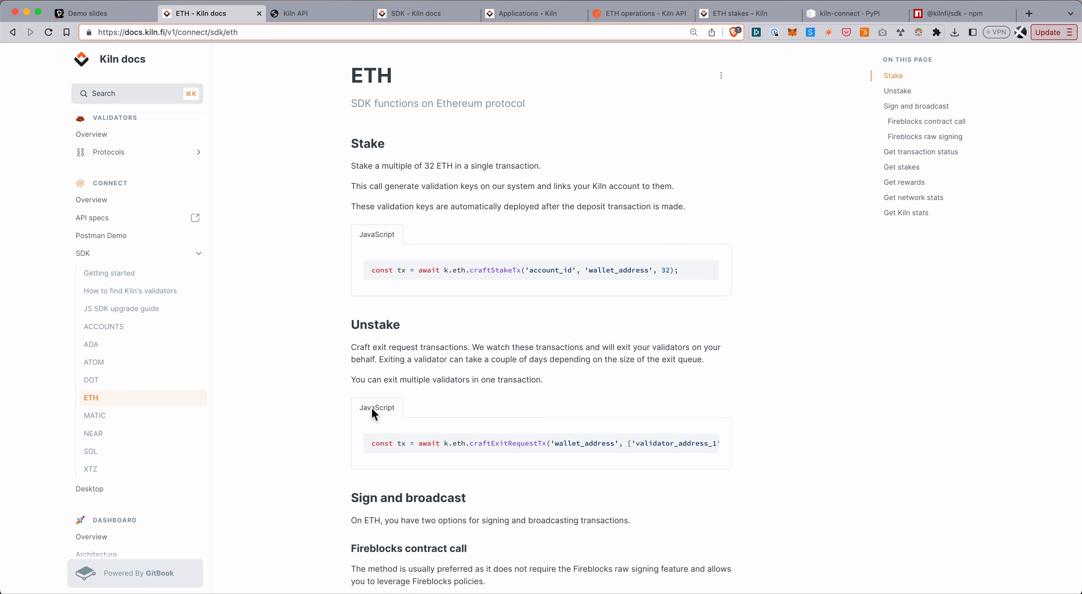
mouse_move(559, 337)
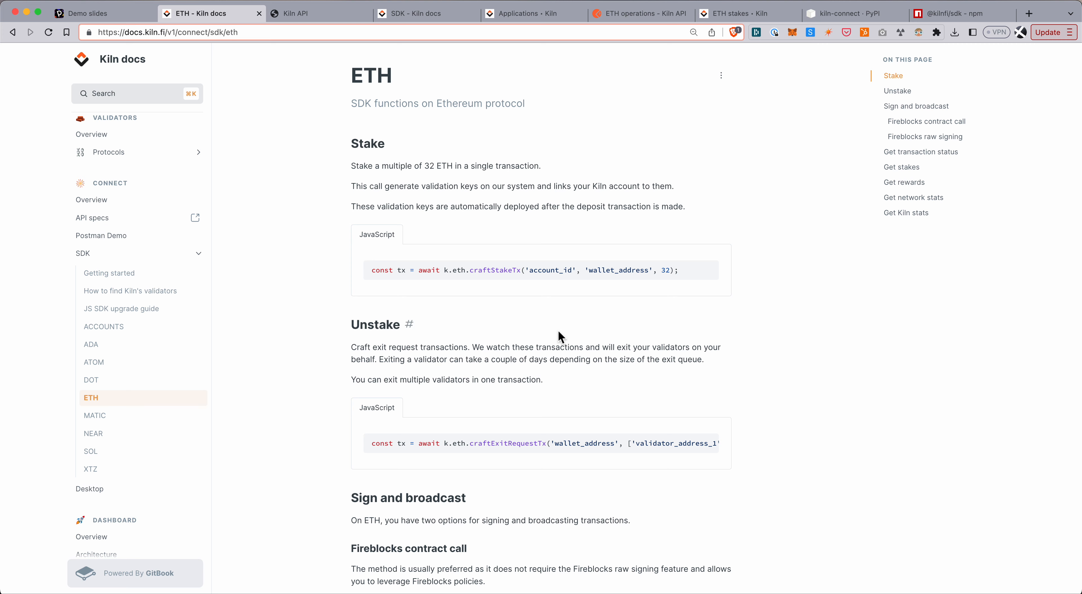